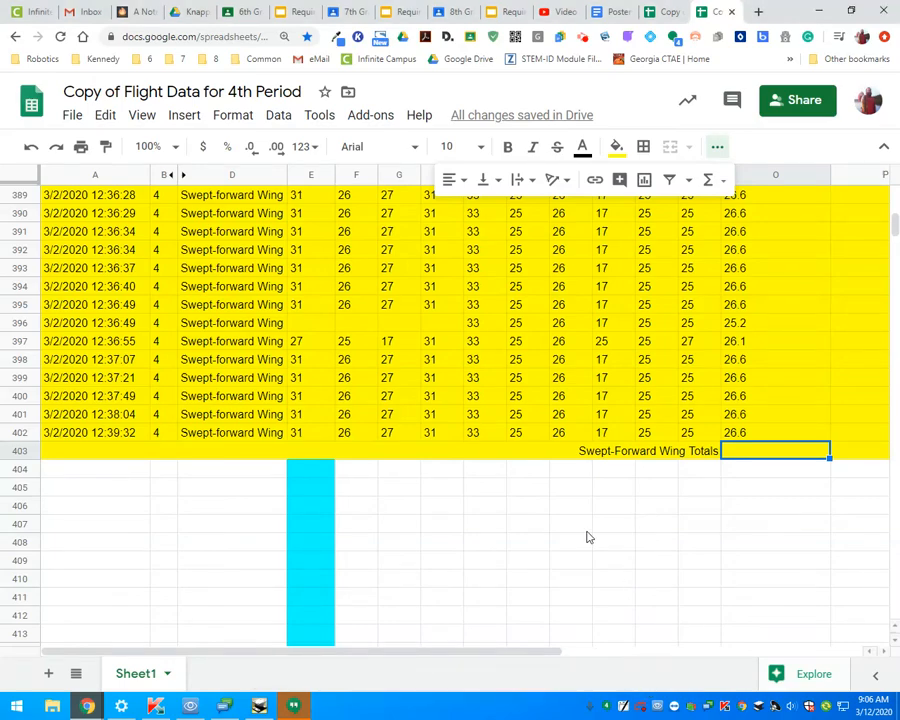
Scroll up from the Swept-Forward rows to the Delta Wing section at the top
left_click(570, 524)
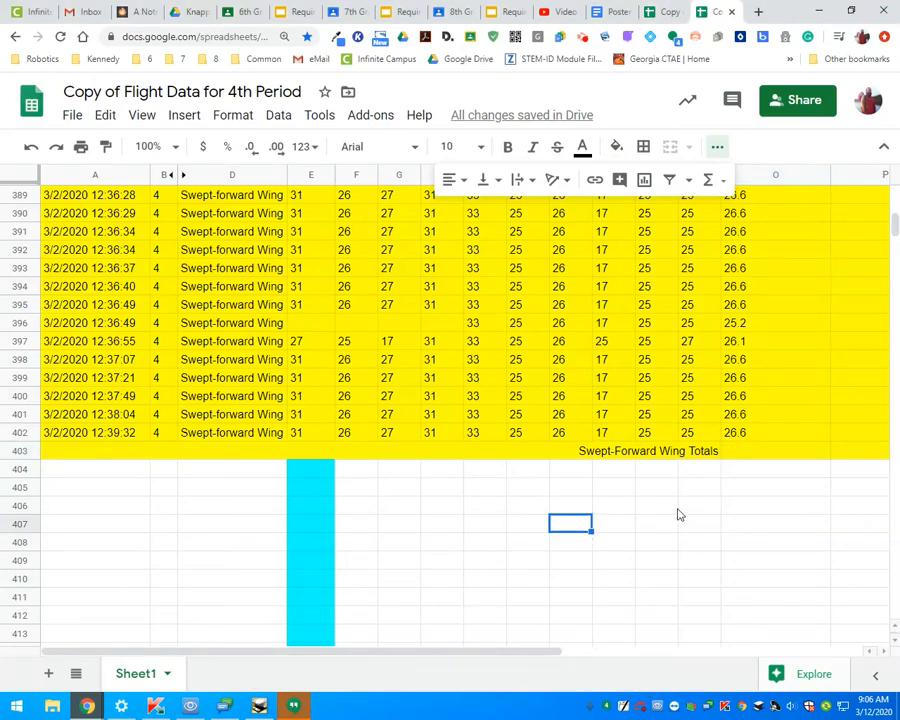
mouse_move(664, 450)
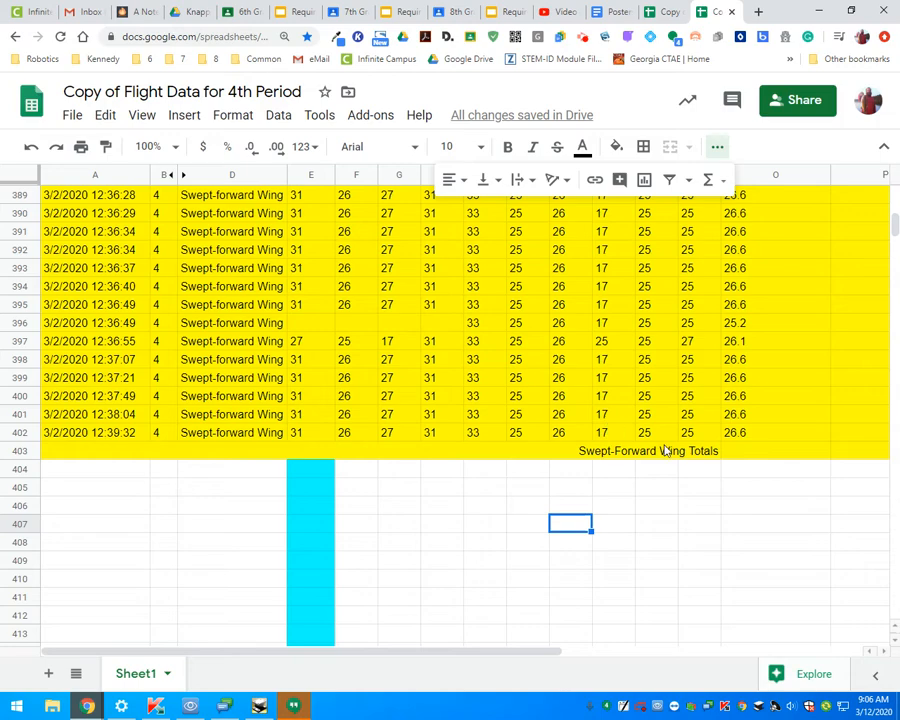
scroll("up", 3)
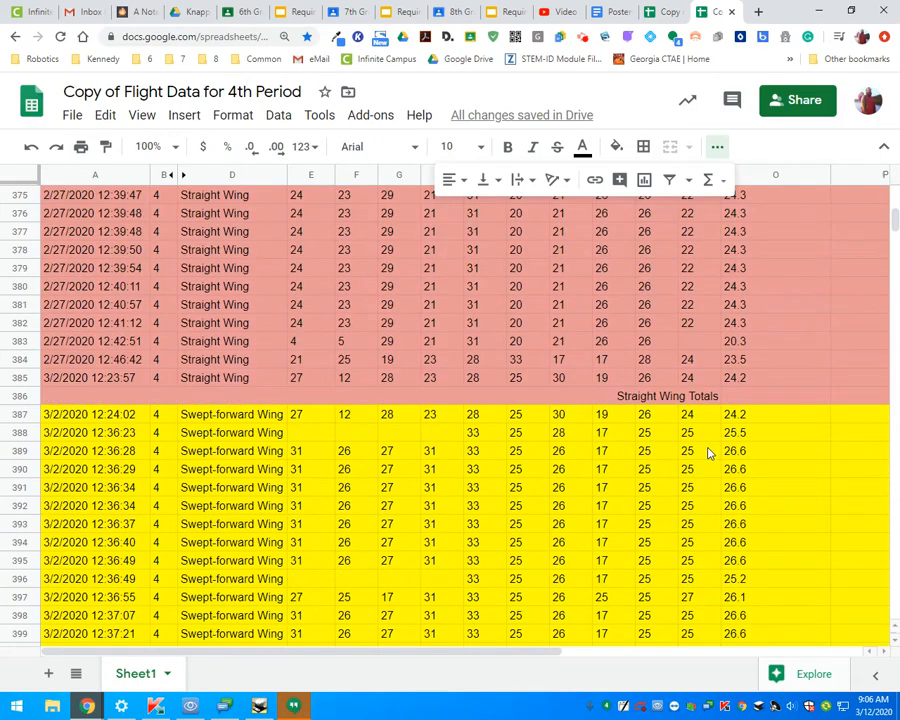
scroll("up", 3)
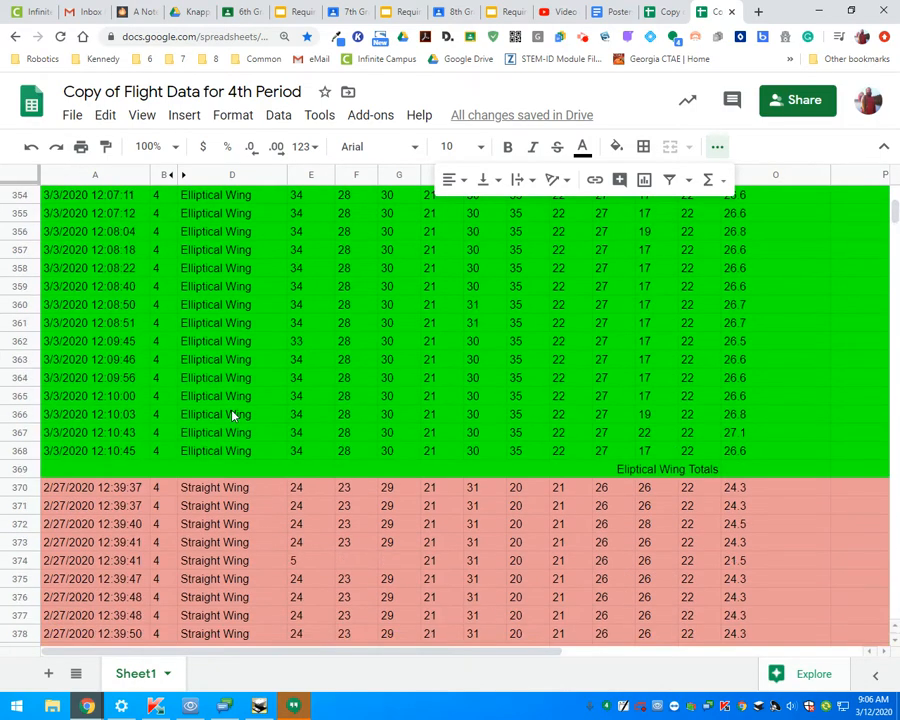
scroll("up", 3)
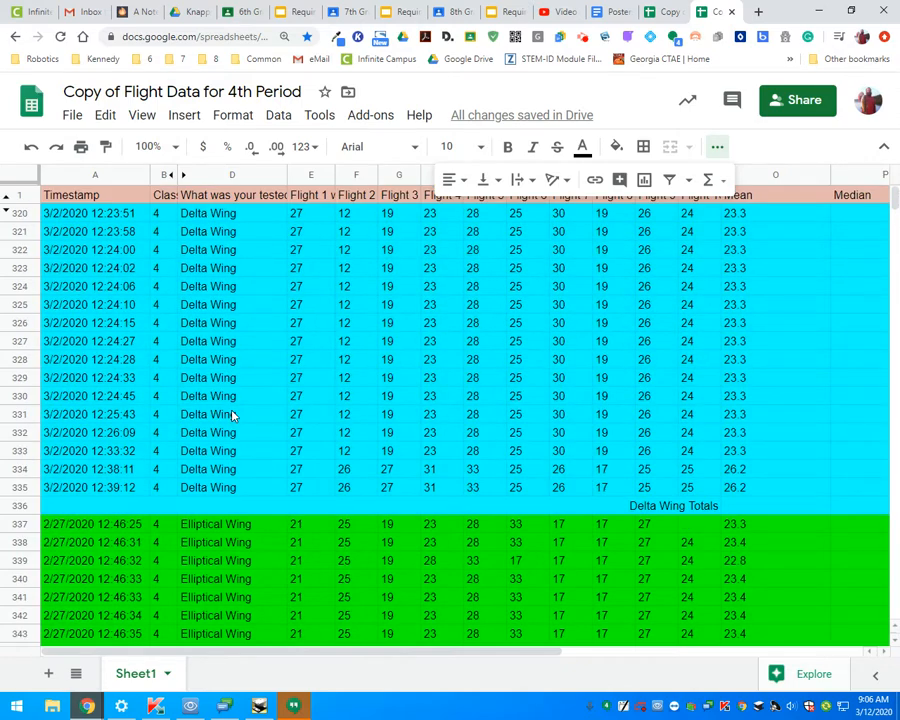
mouse_move(724, 508)
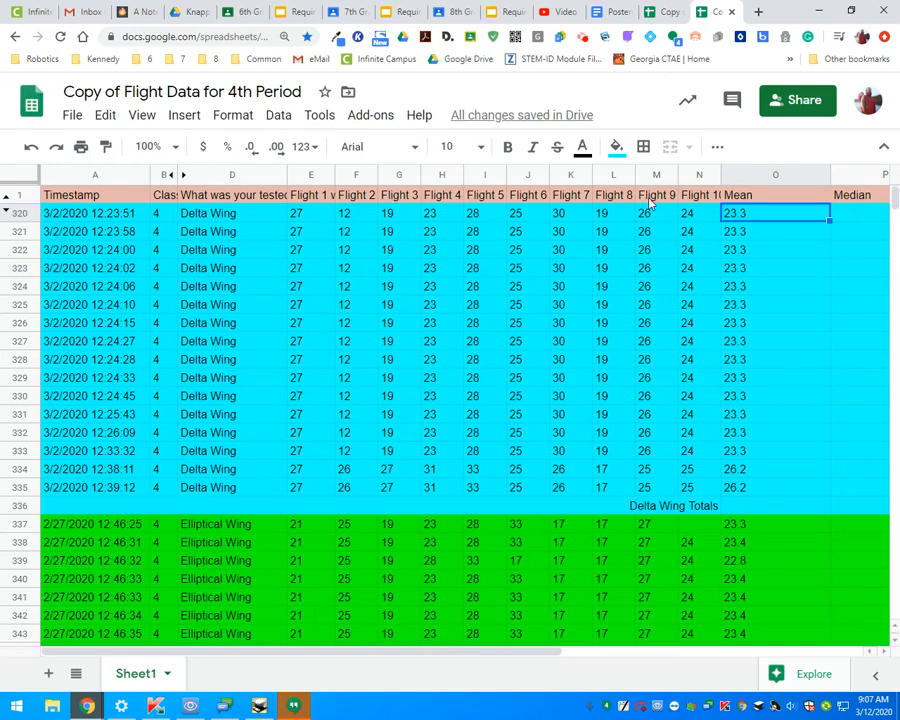
mouse_move(488, 276)
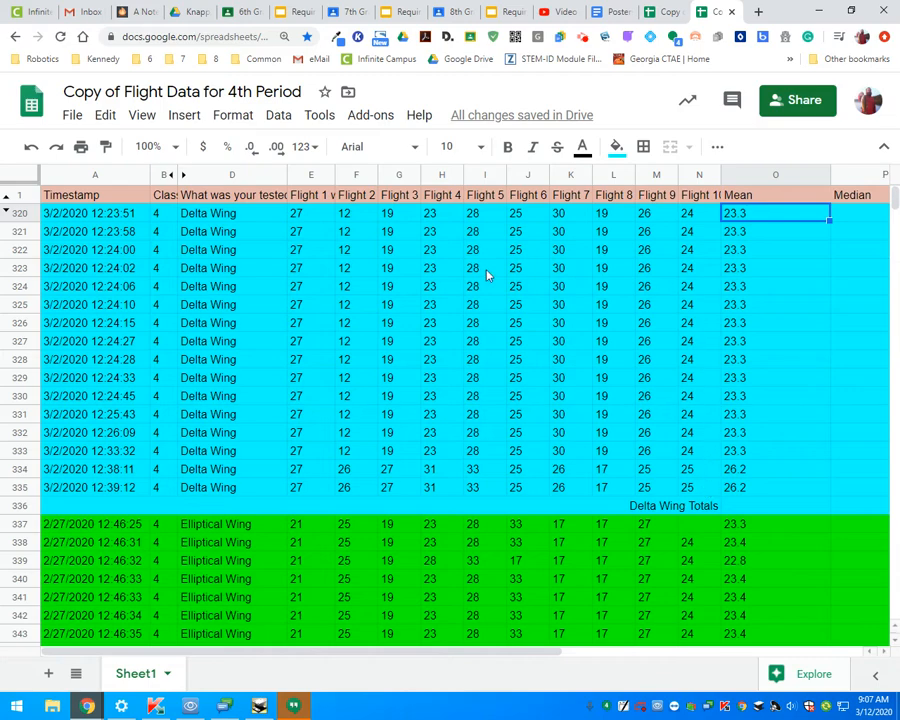
mouse_move(188, 352)
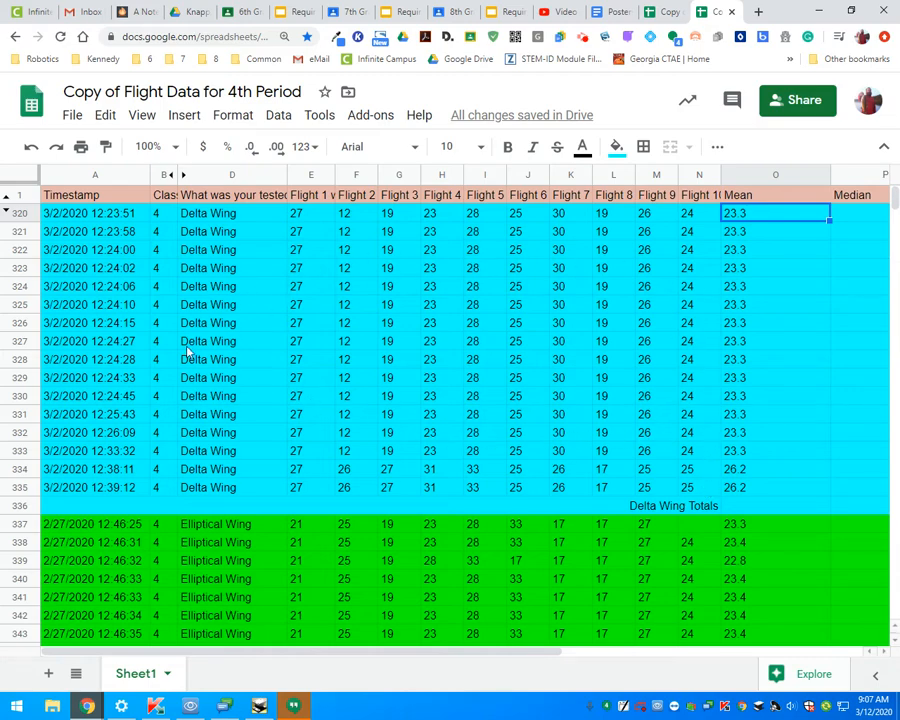
mouse_move(764, 208)
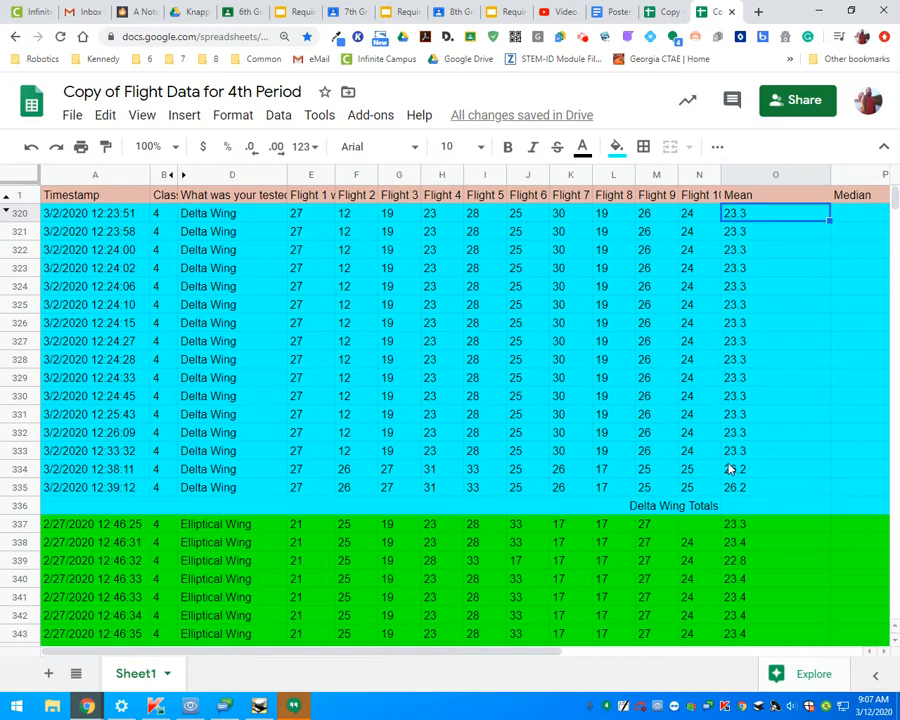
mouse_move(430, 478)
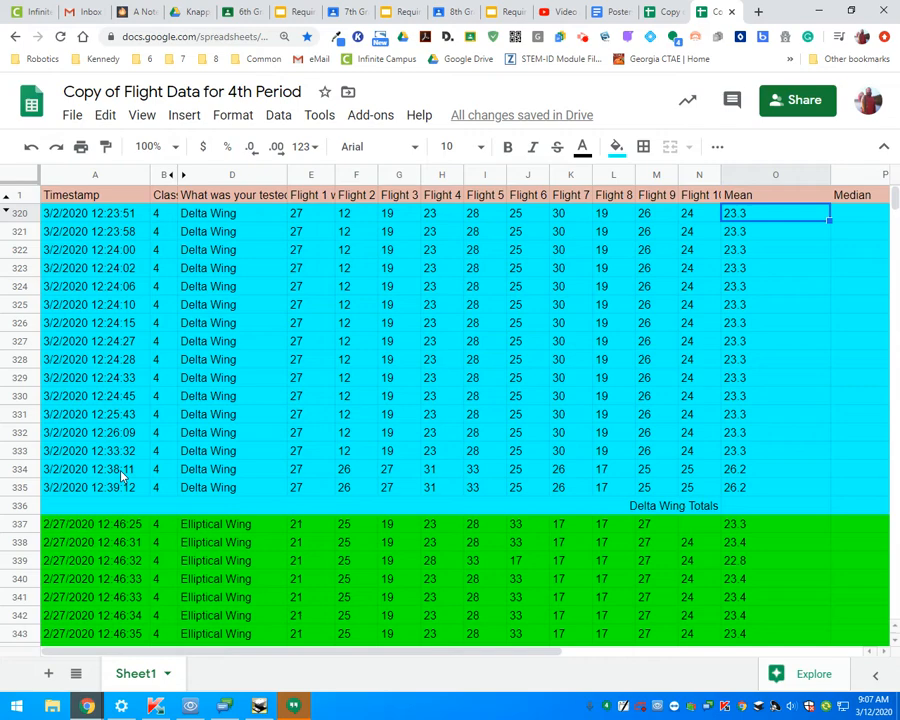
mouse_move(32, 476)
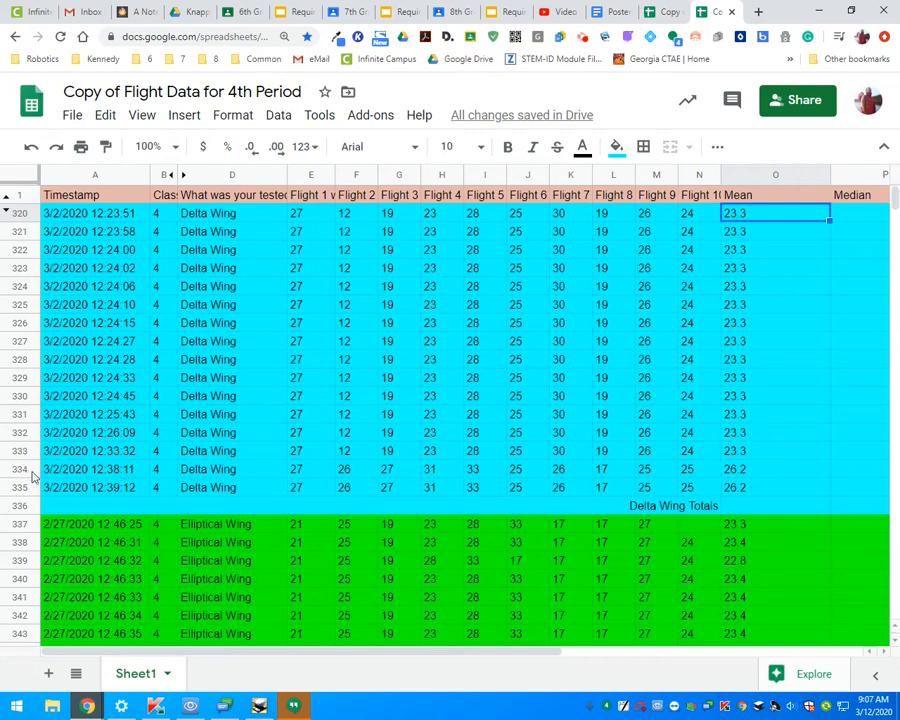
mouse_move(736, 492)
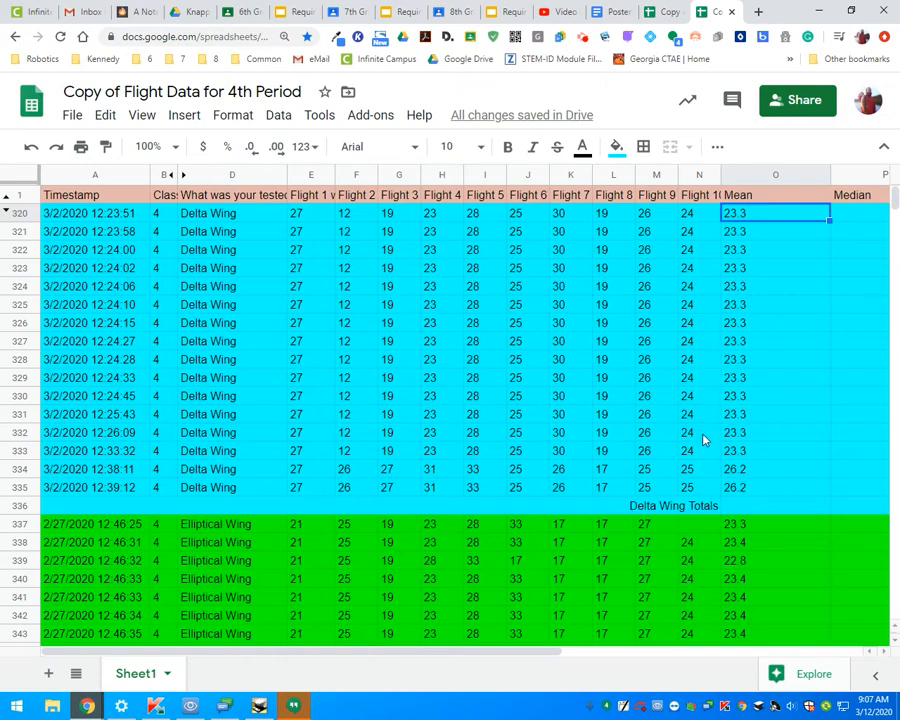
mouse_move(730, 508)
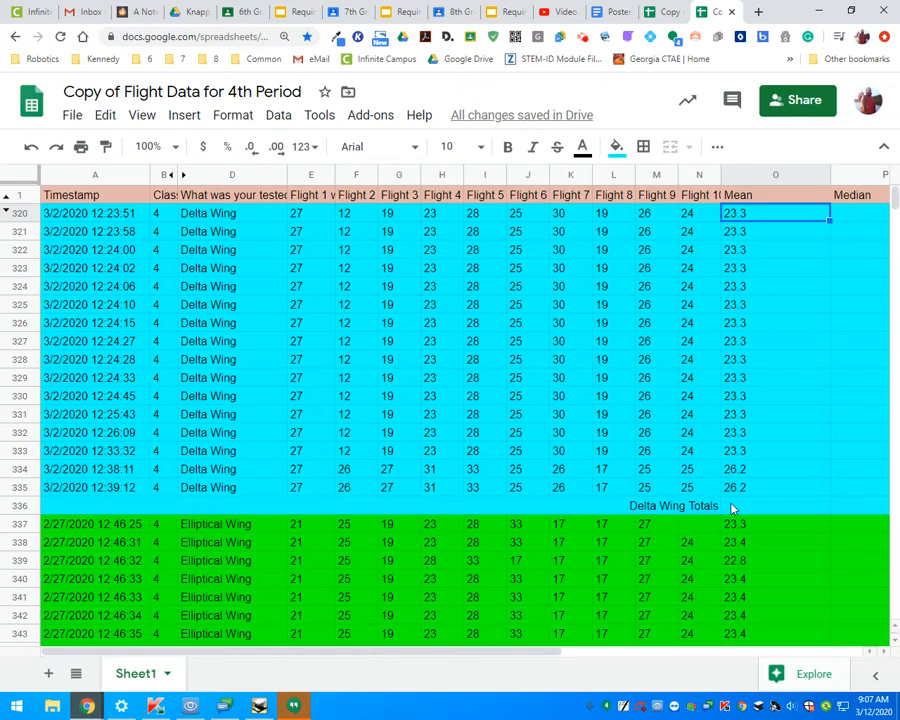
Begin =AVERAGE( in cell O336, the Delta Wing Totals mean cell
left_click(776, 504)
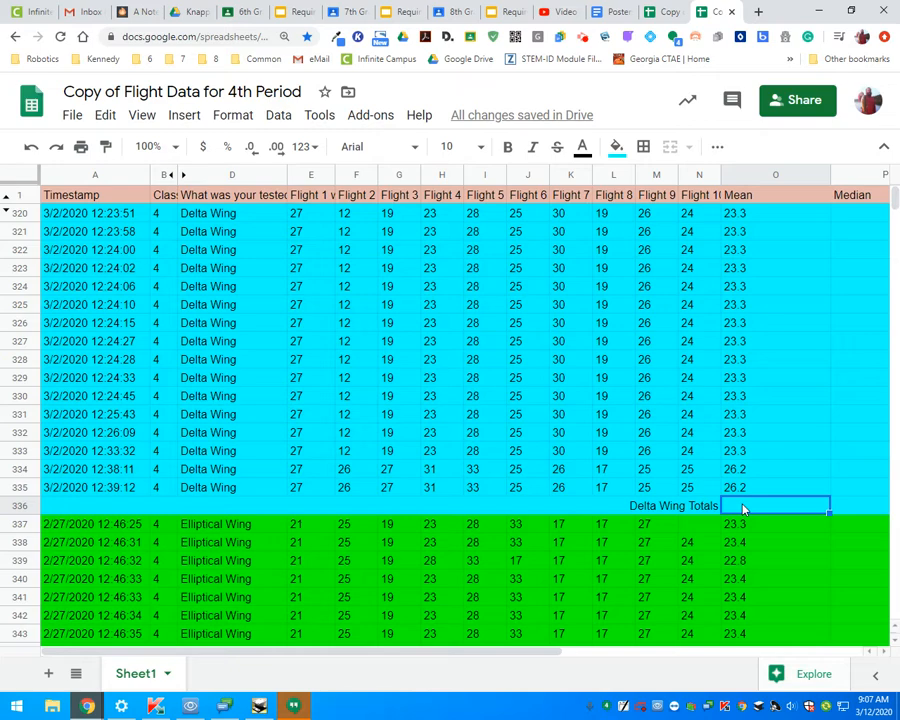
mouse_move(768, 200)
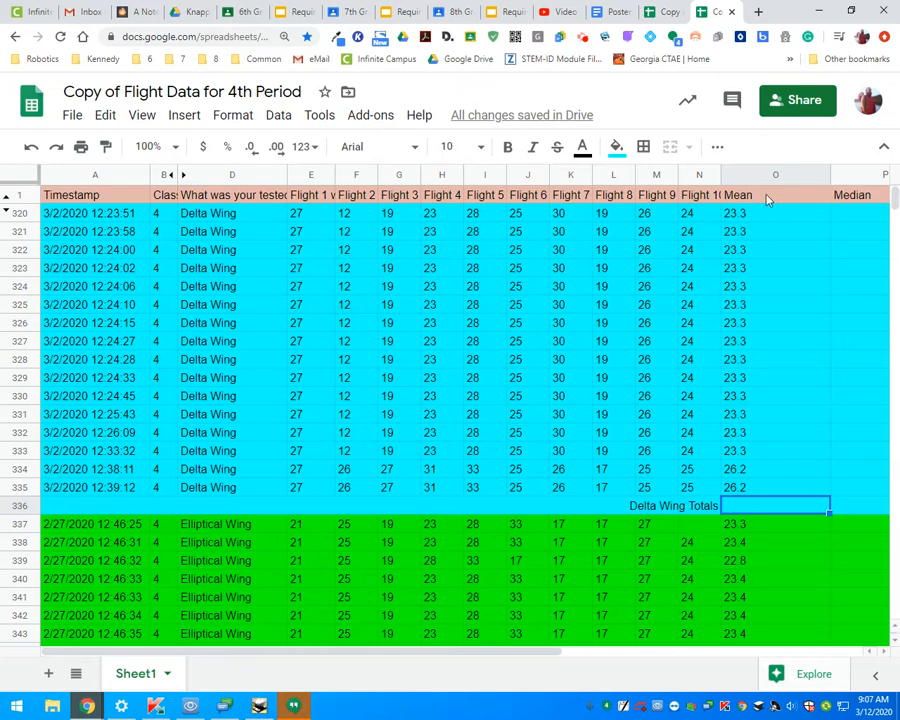
mouse_move(476, 440)
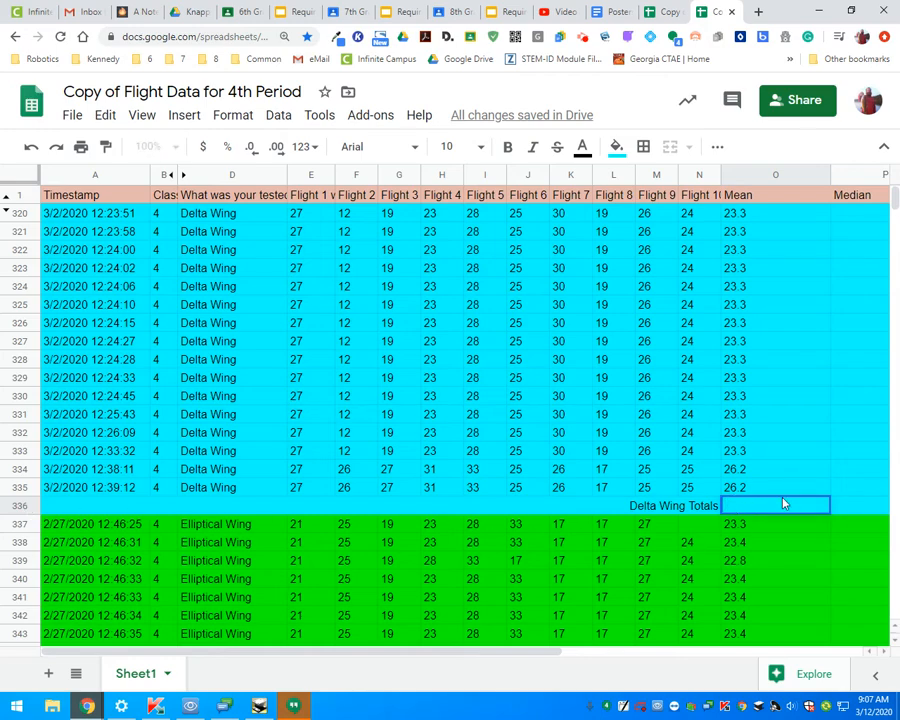
type("=a")
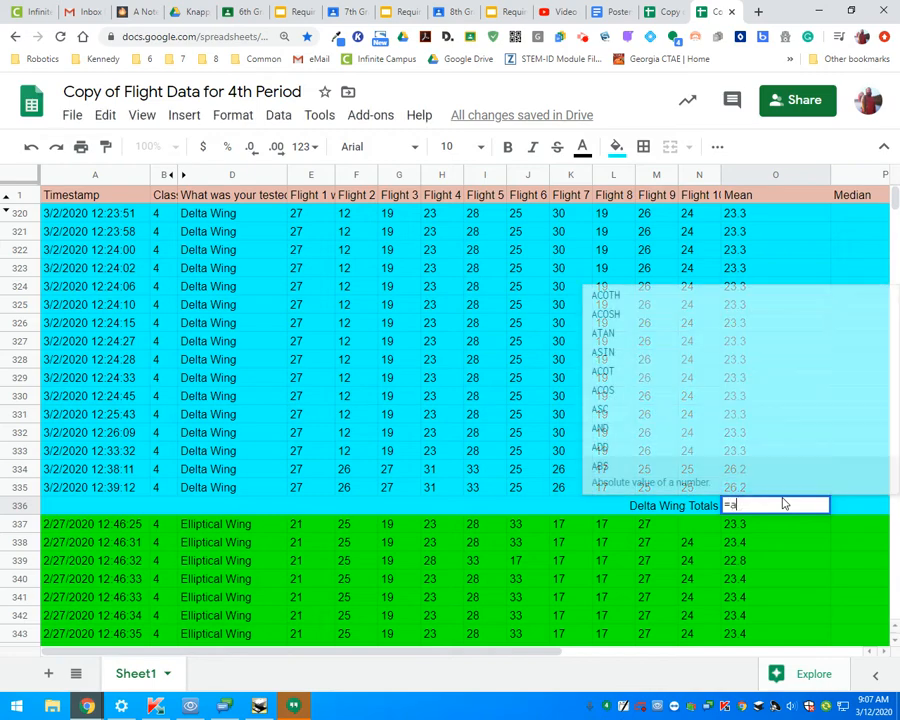
type("v")
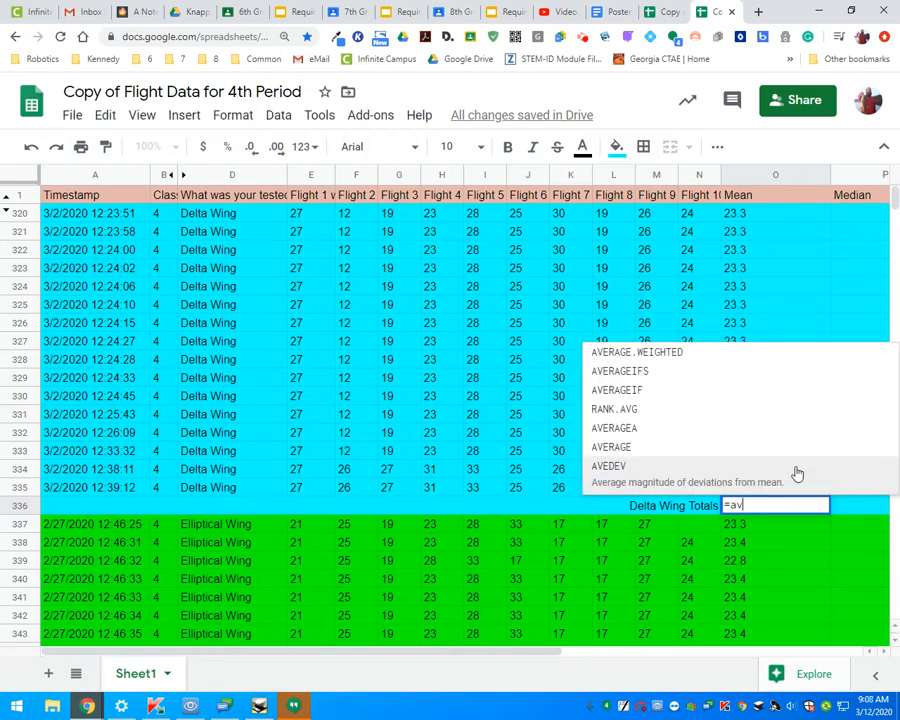
mouse_move(612, 448)
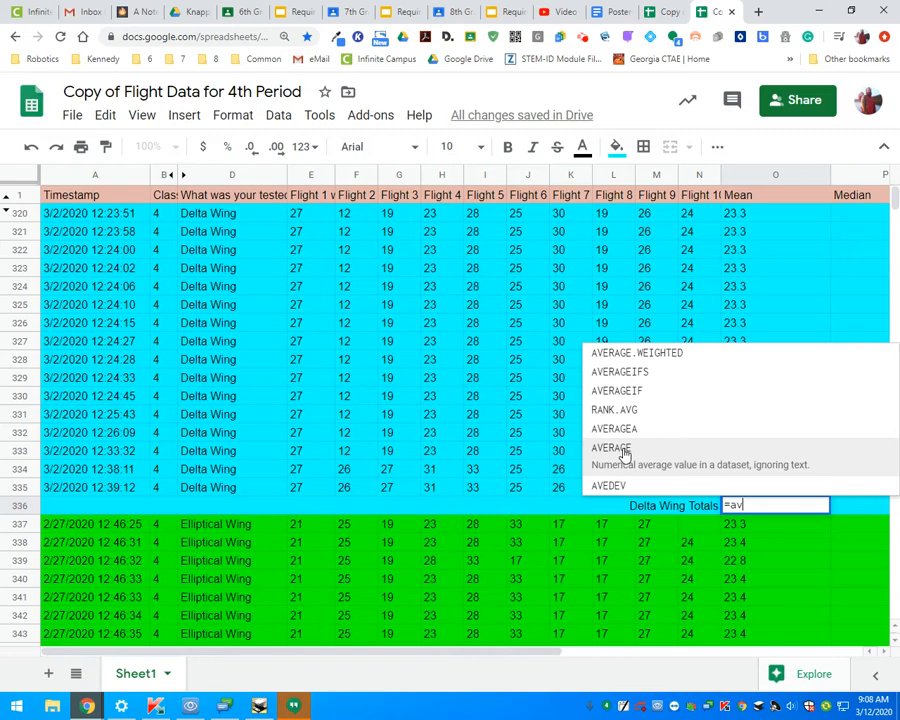
left_click(612, 448)
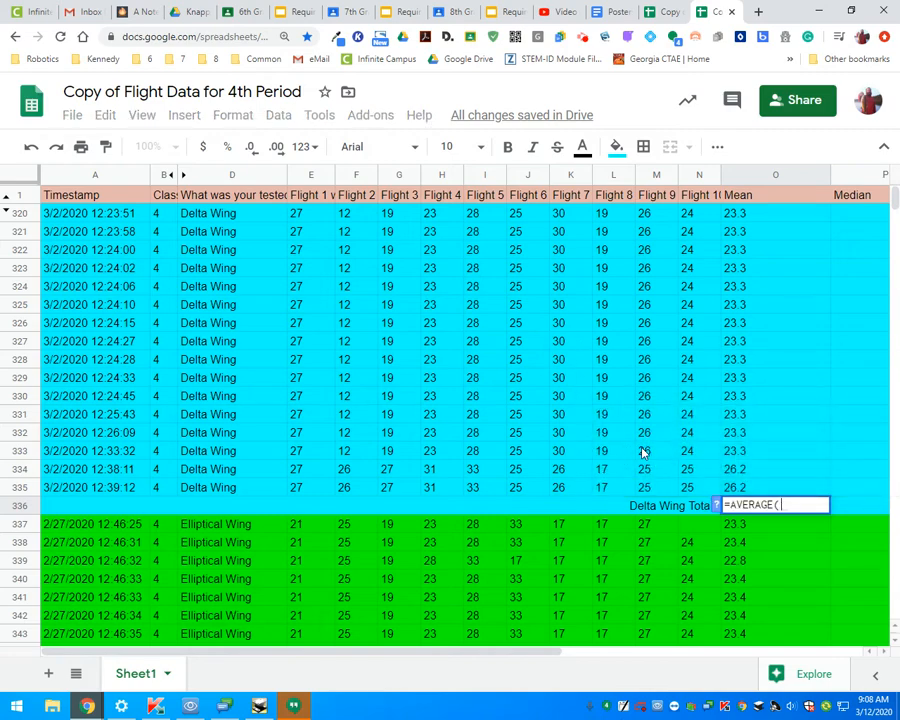
mouse_move(704, 486)
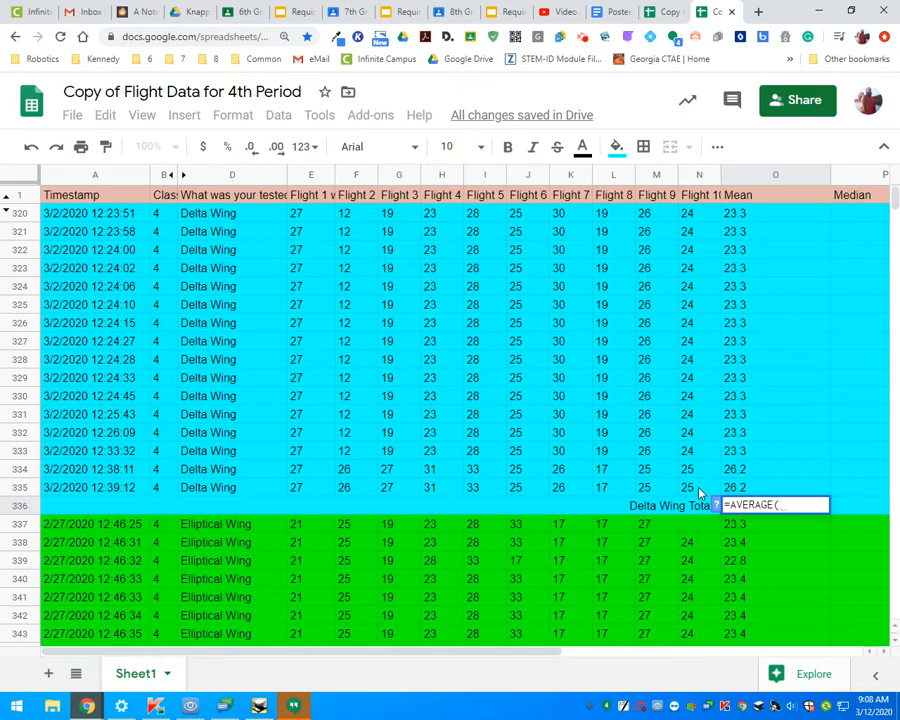
mouse_move(718, 192)
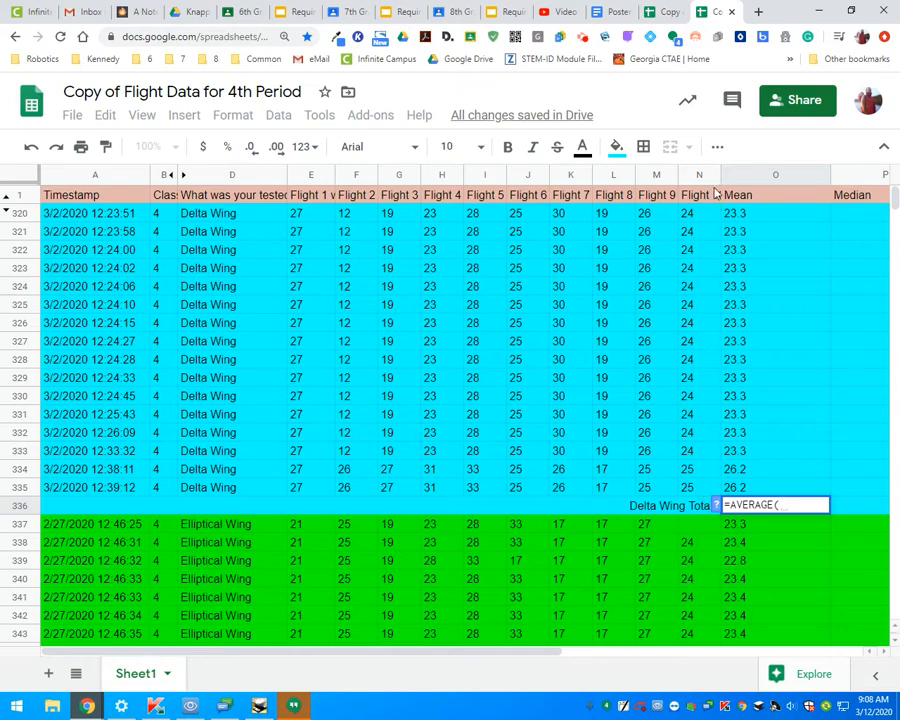
mouse_move(716, 176)
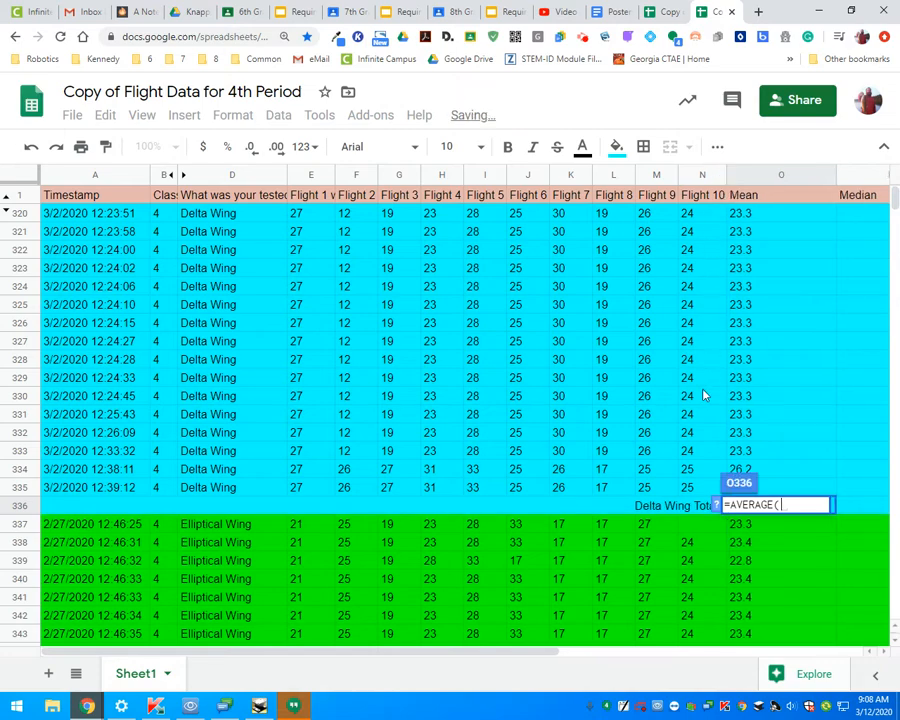
mouse_move(696, 496)
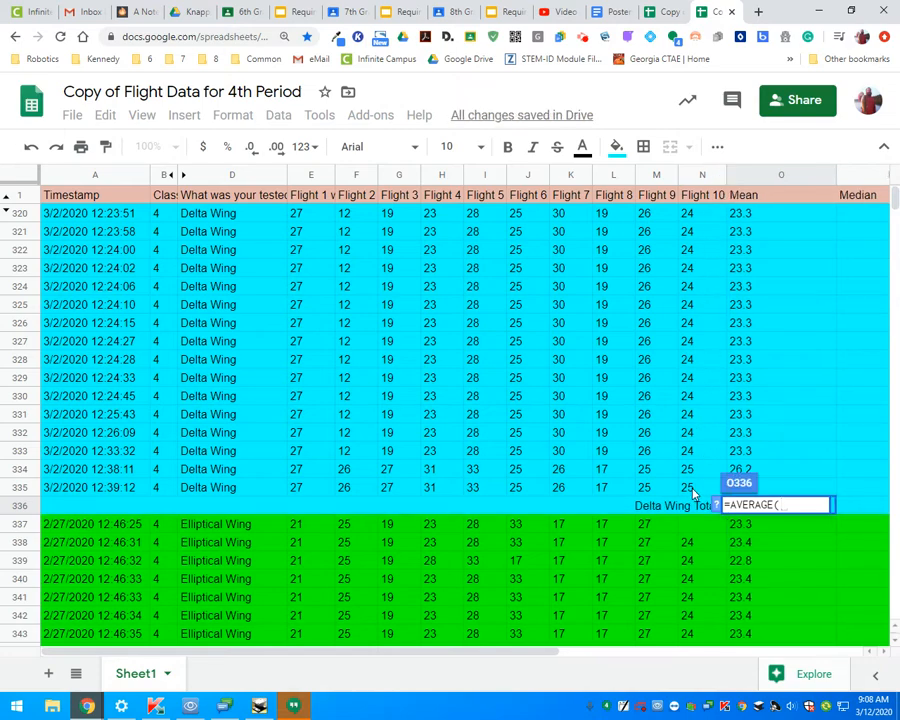
mouse_move(700, 496)
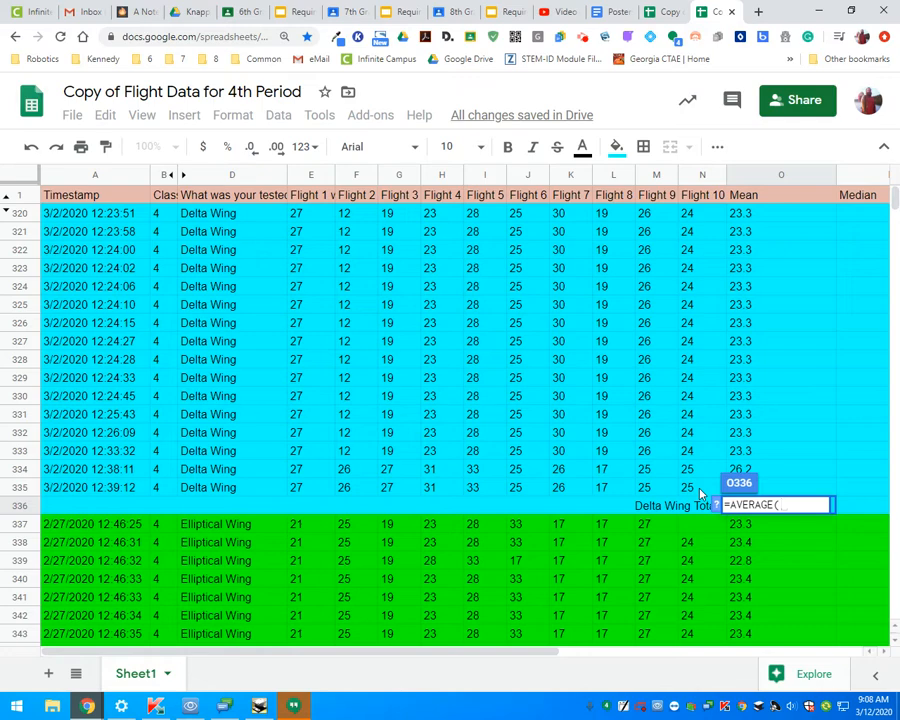
mouse_move(704, 292)
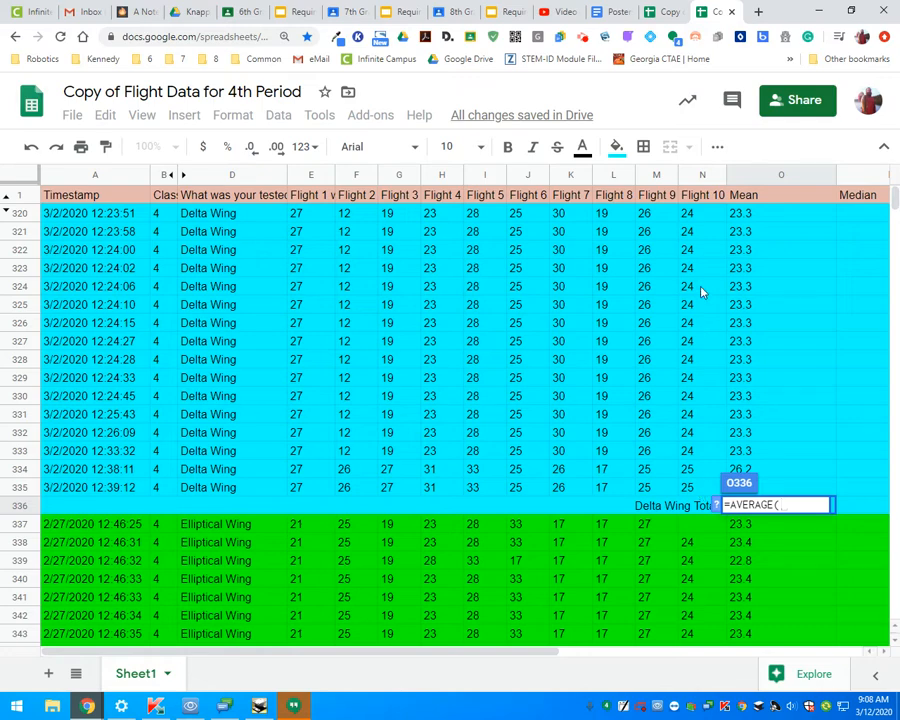
mouse_move(700, 494)
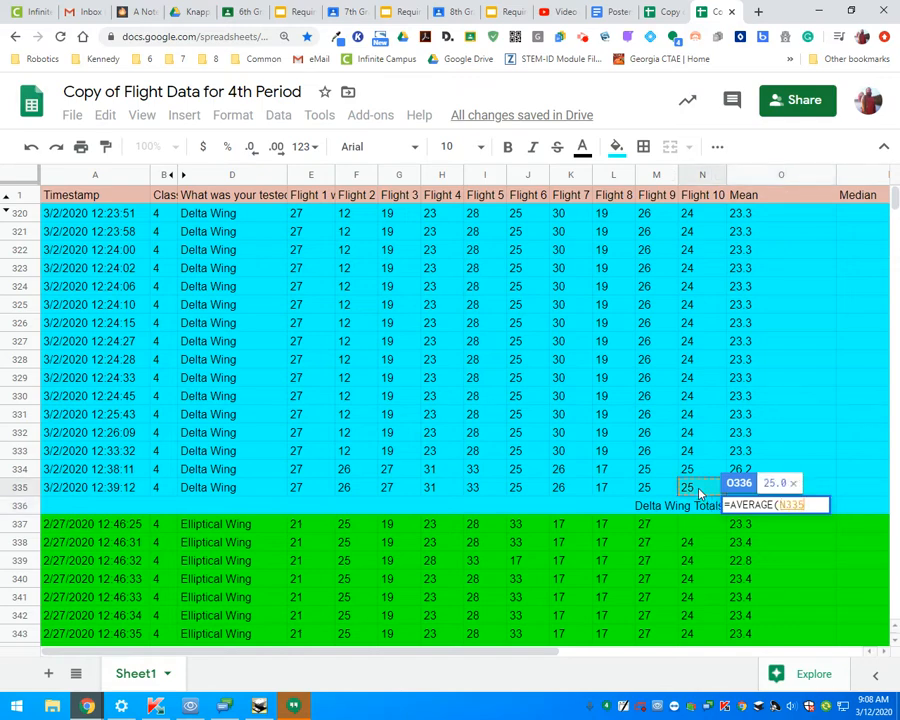
mouse_move(692, 492)
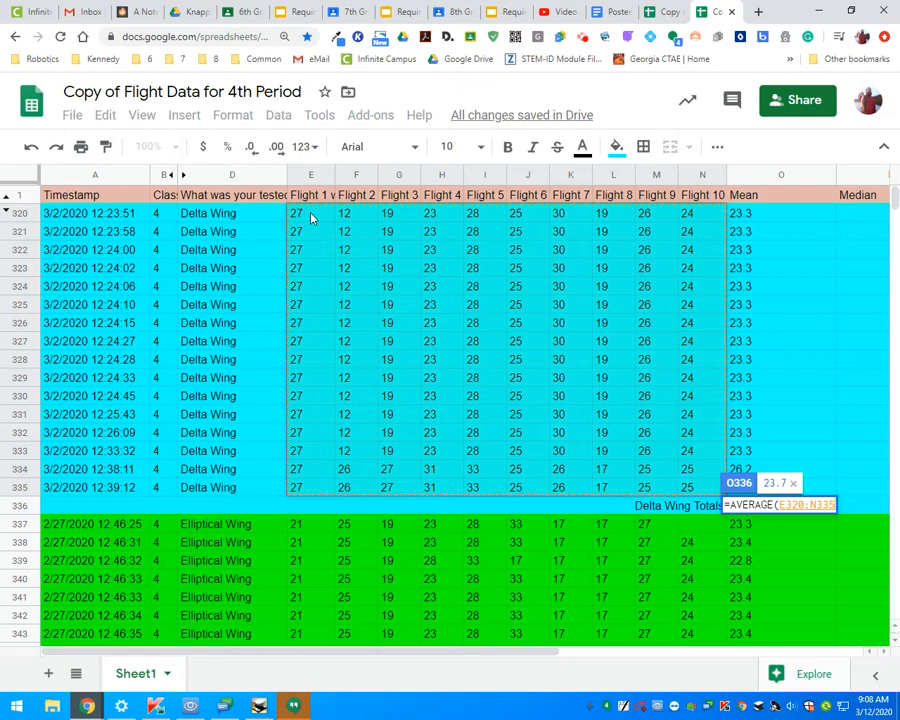
mouse_move(756, 424)
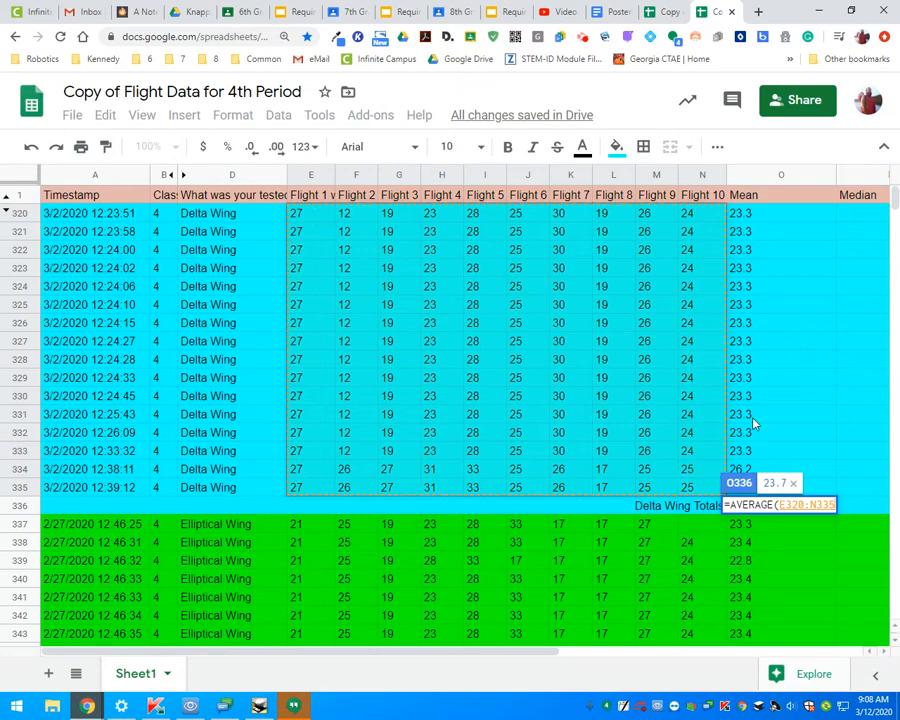
mouse_move(704, 300)
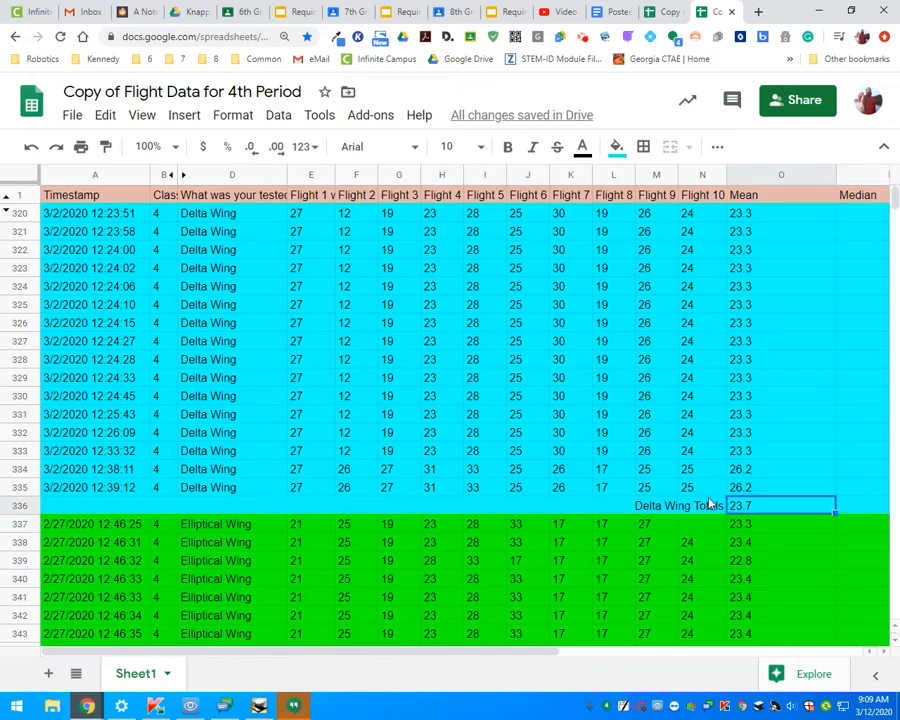
mouse_move(748, 600)
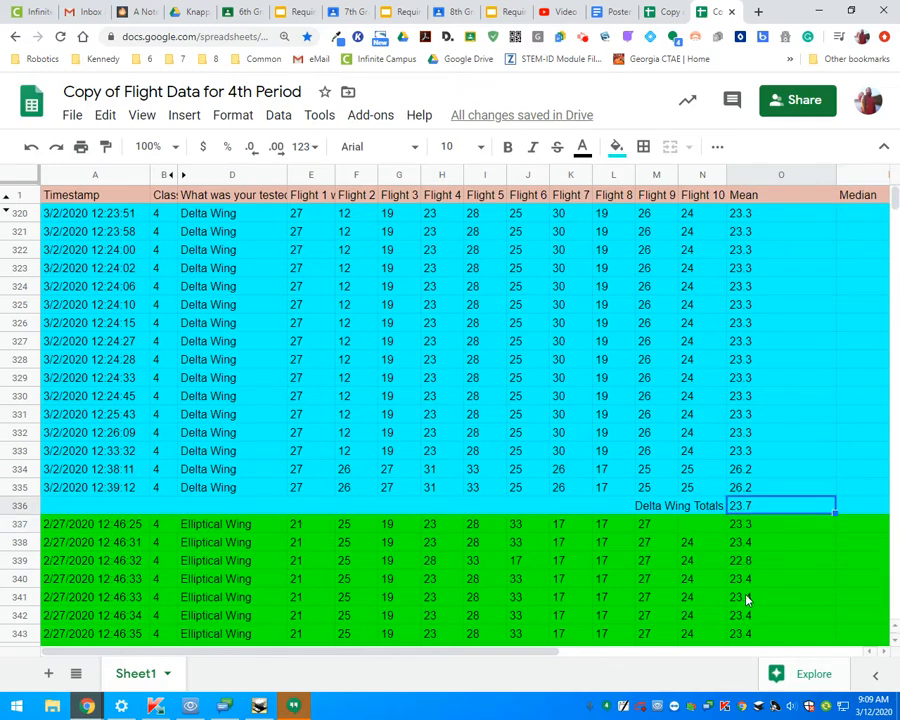
Enter =AVERAGE( in O369 and select the Elliptical Wing flight results, giving 25.3
scroll("down", 3)
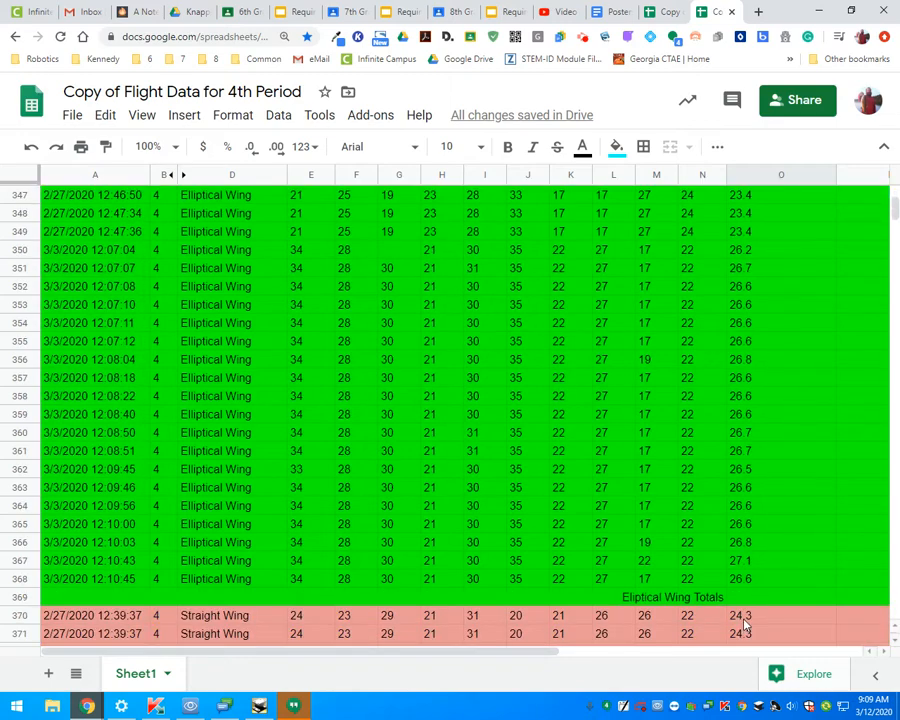
mouse_move(800, 596)
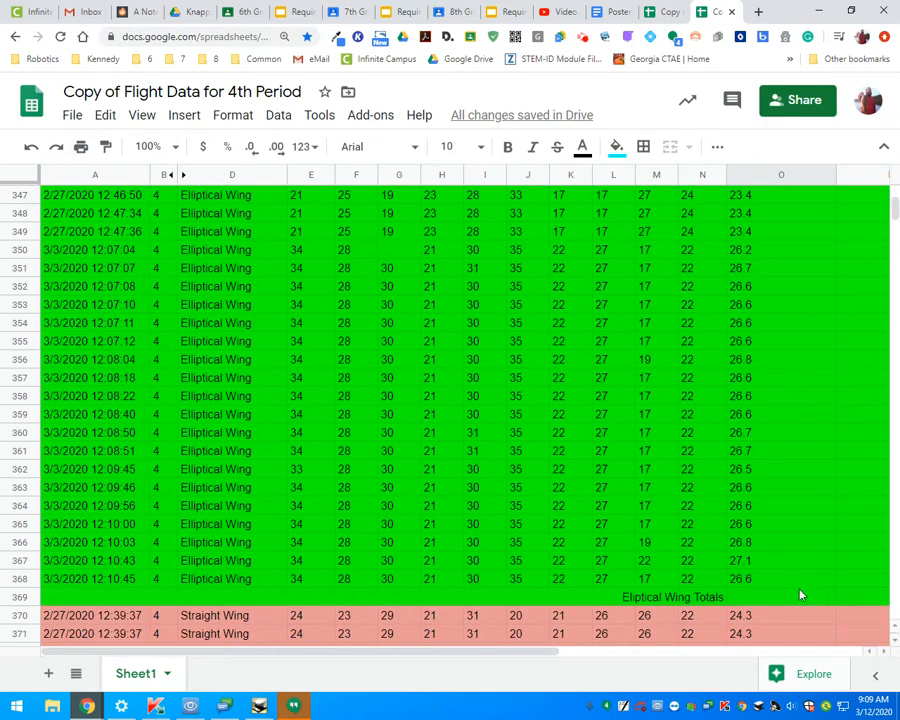
mouse_move(736, 582)
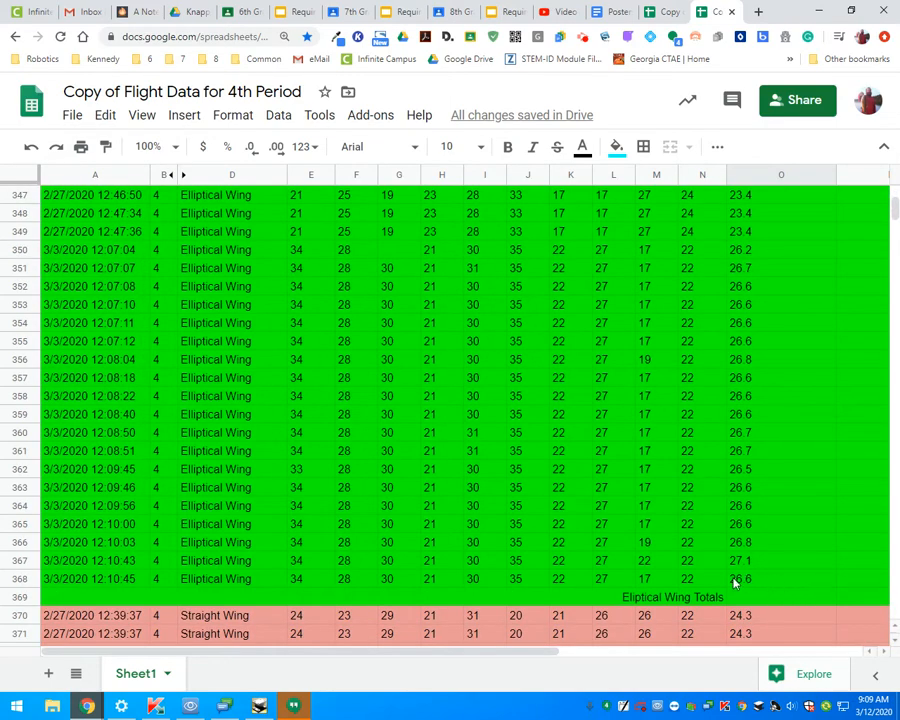
scroll("up", 3)
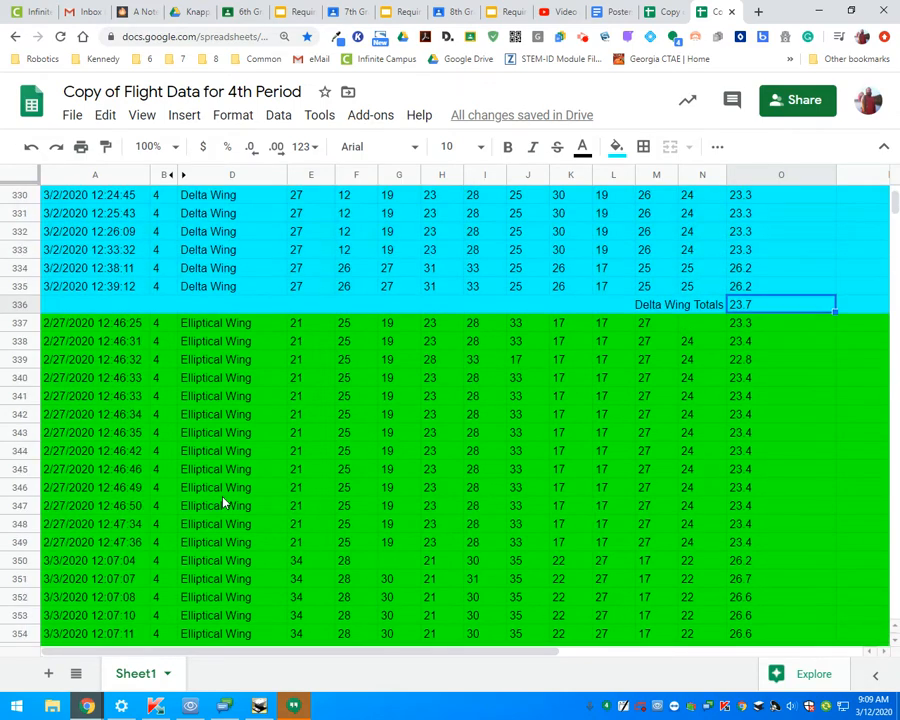
scroll("down", 3)
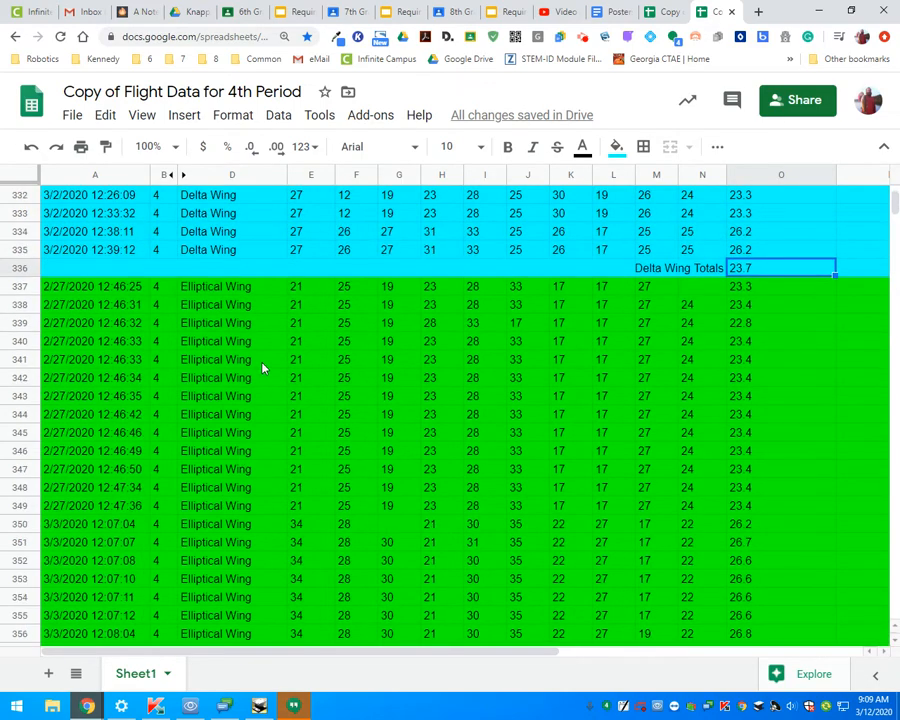
scroll("down", 3)
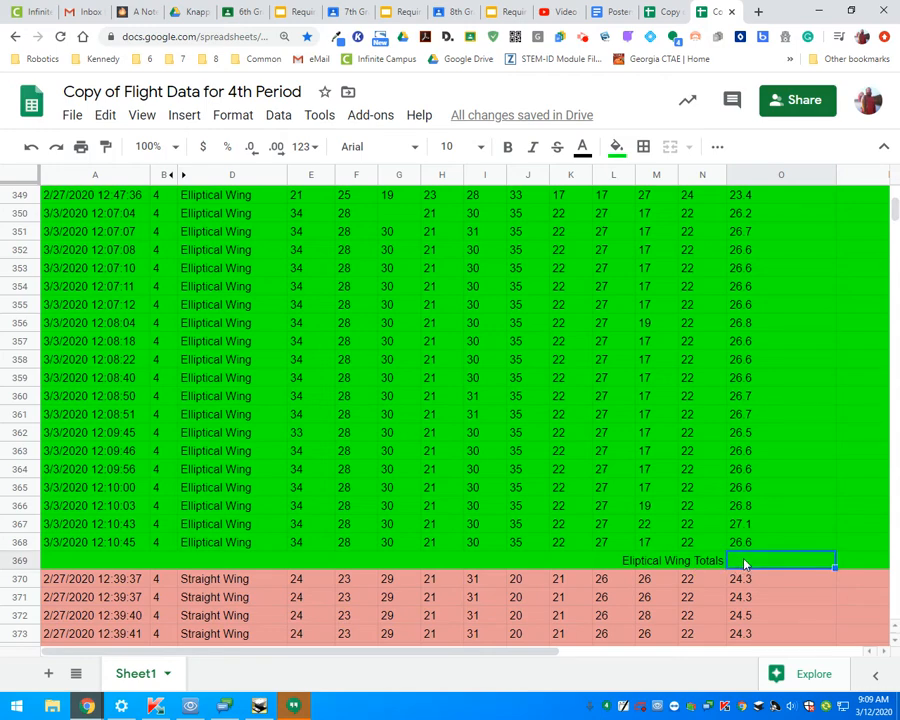
type("=a")
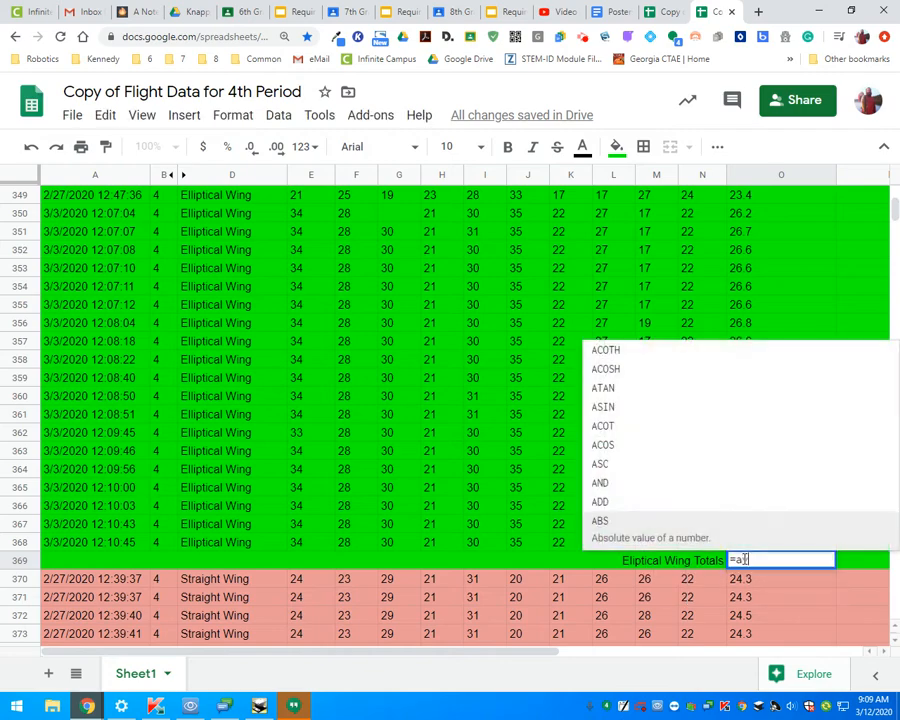
type("v")
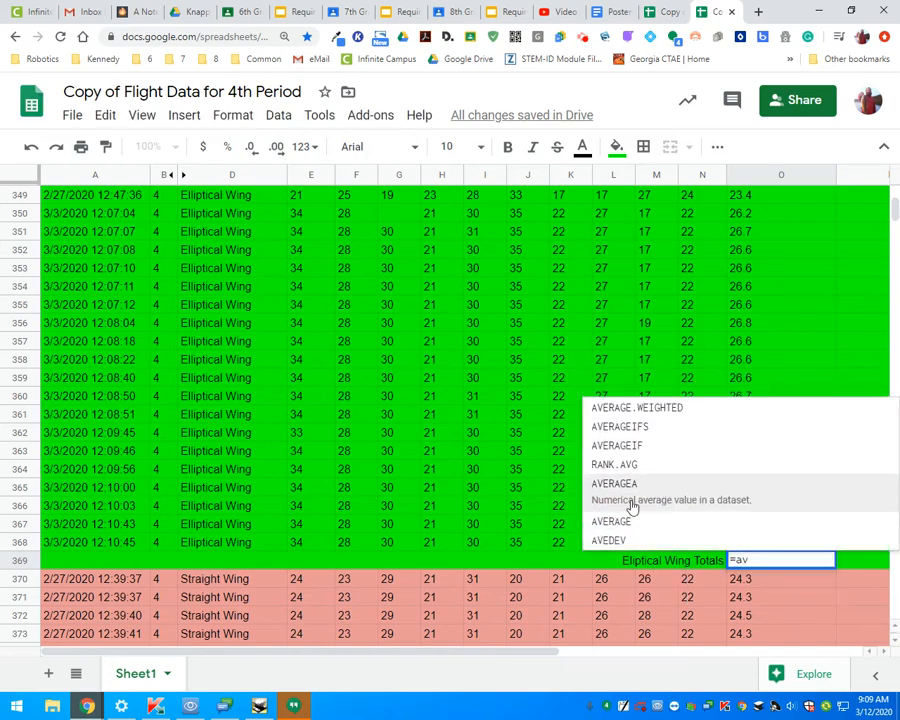
left_click(612, 520)
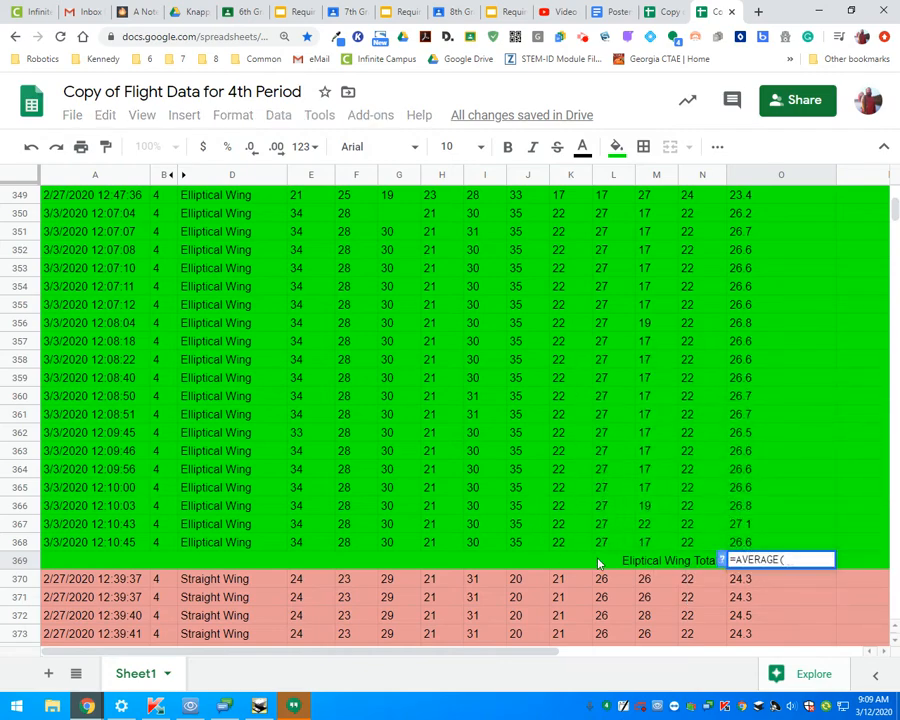
mouse_move(700, 548)
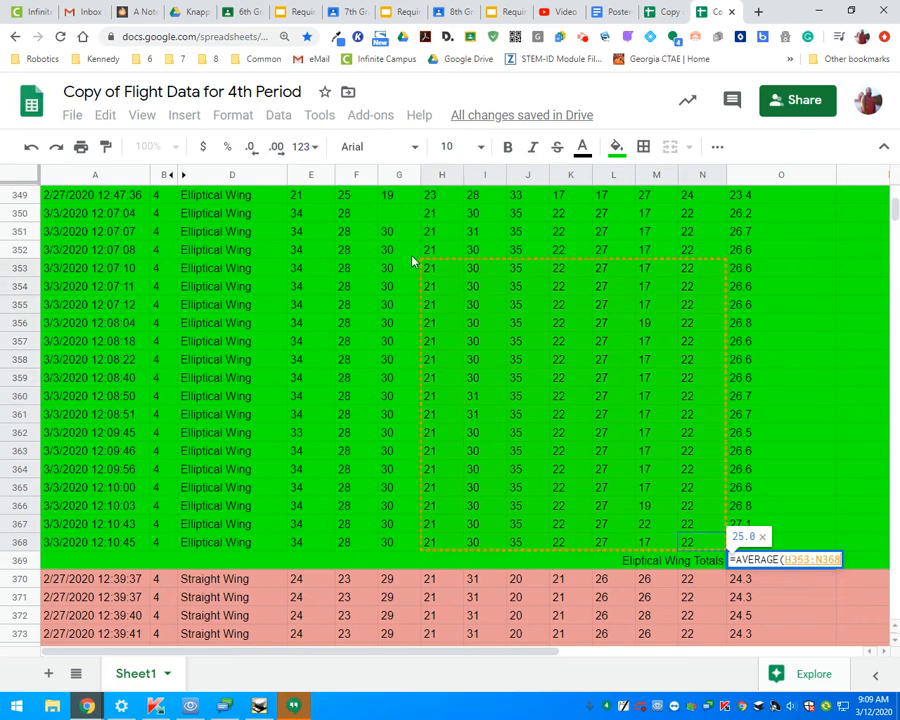
scroll("up", 3)
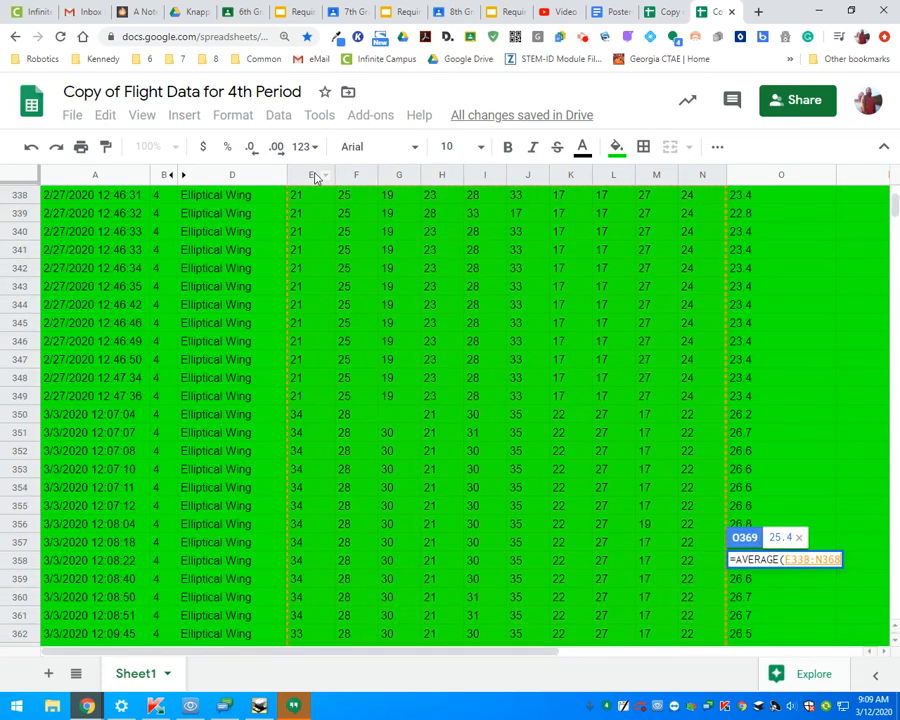
scroll("up", 3)
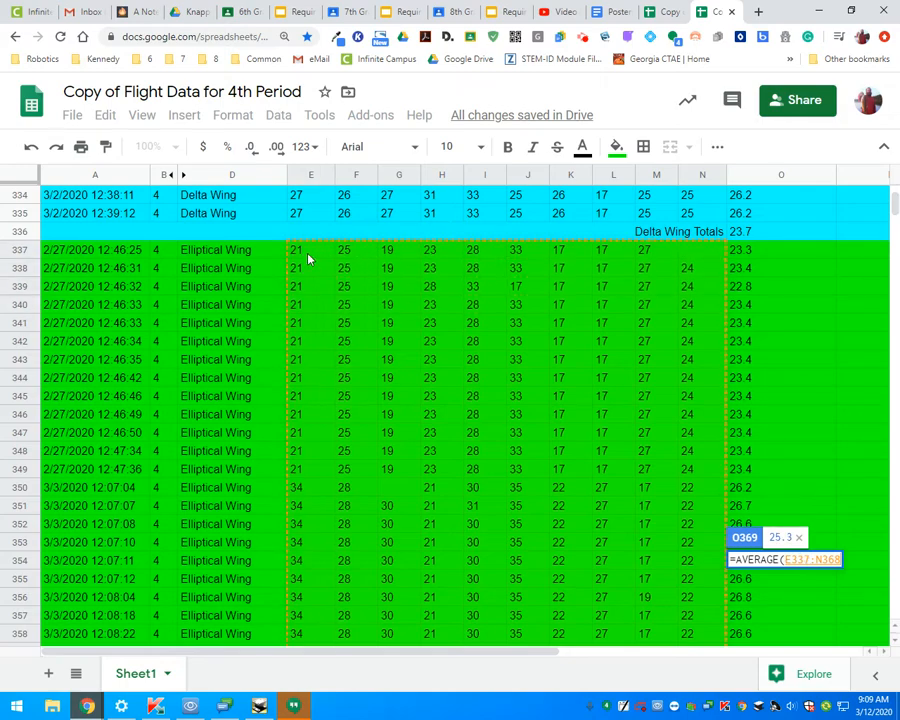
mouse_move(524, 344)
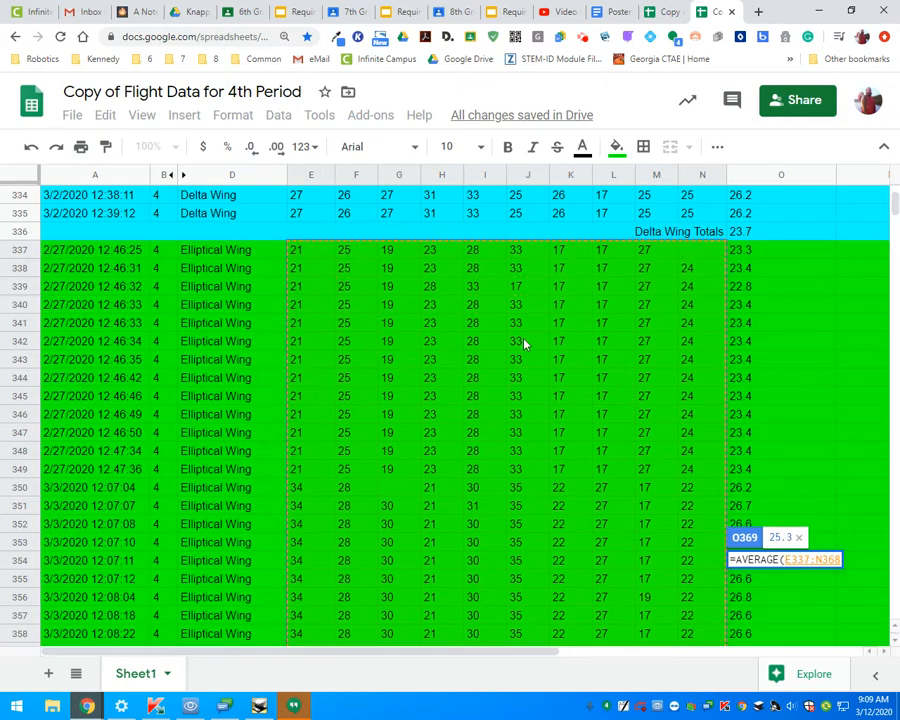
mouse_move(680, 544)
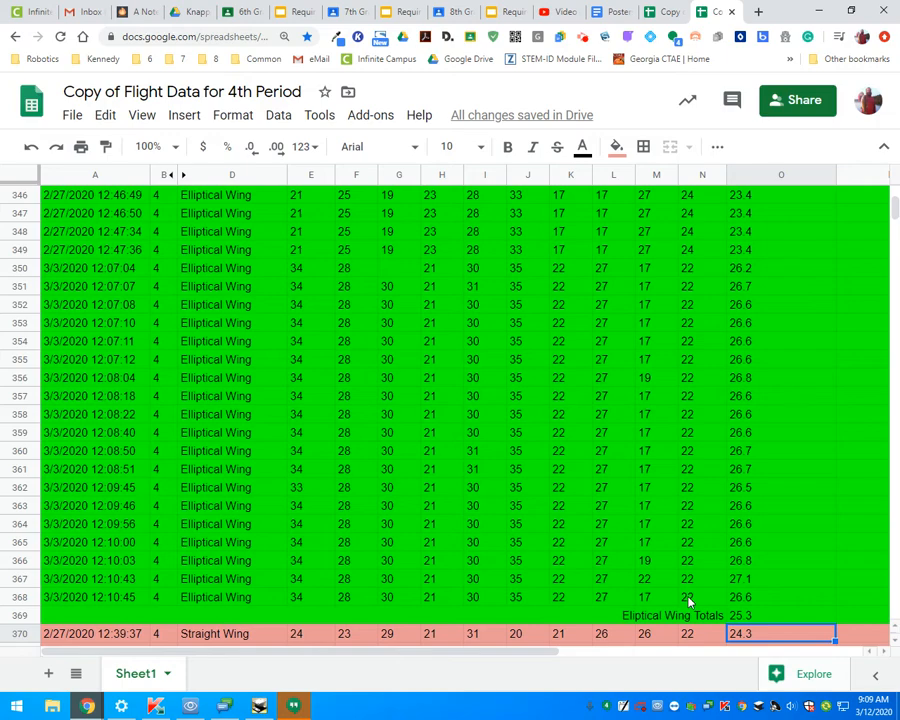
mouse_move(512, 552)
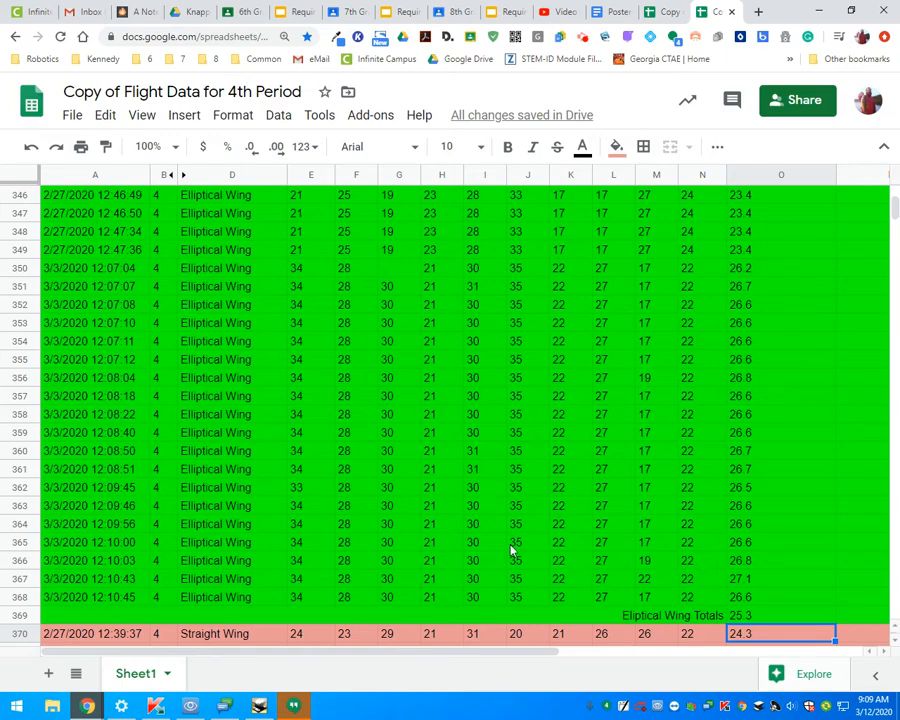
mouse_move(608, 302)
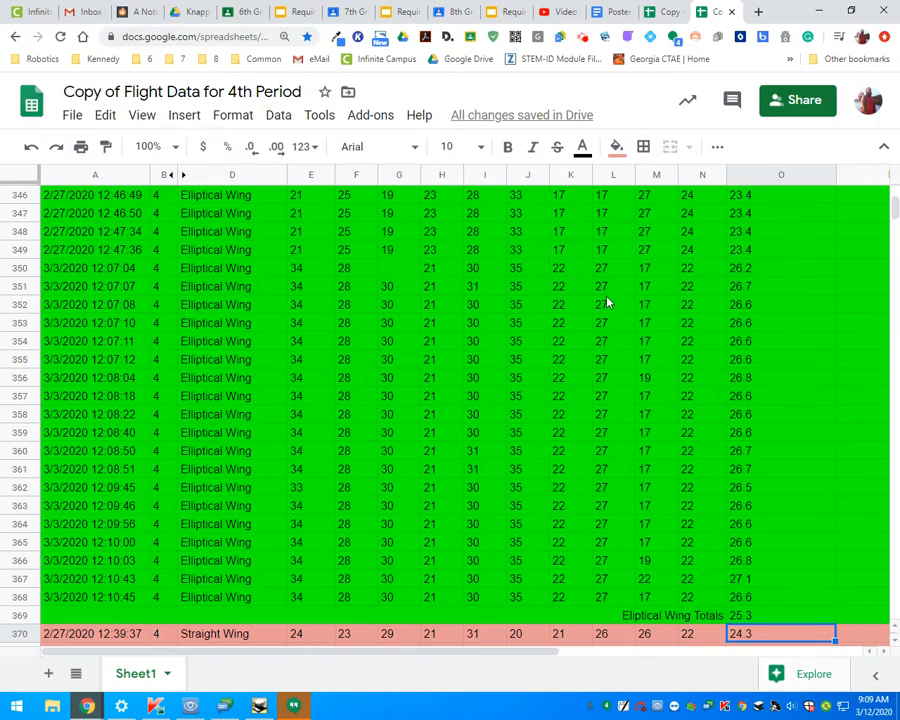
Scroll down until the Straight Wing Totals row 385 is visible
scroll("down", 3)
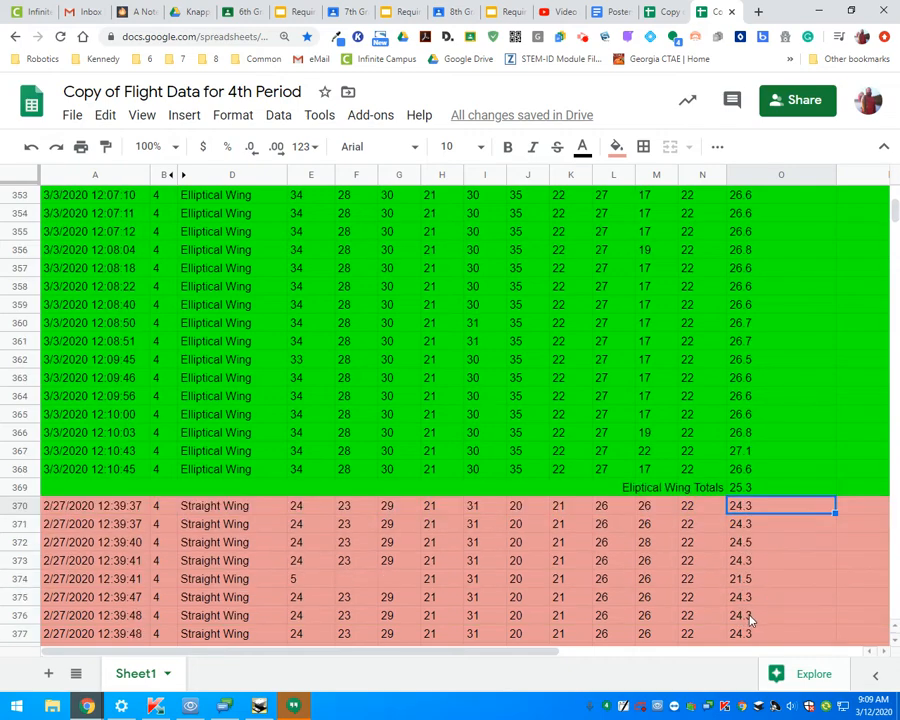
scroll("down", 3)
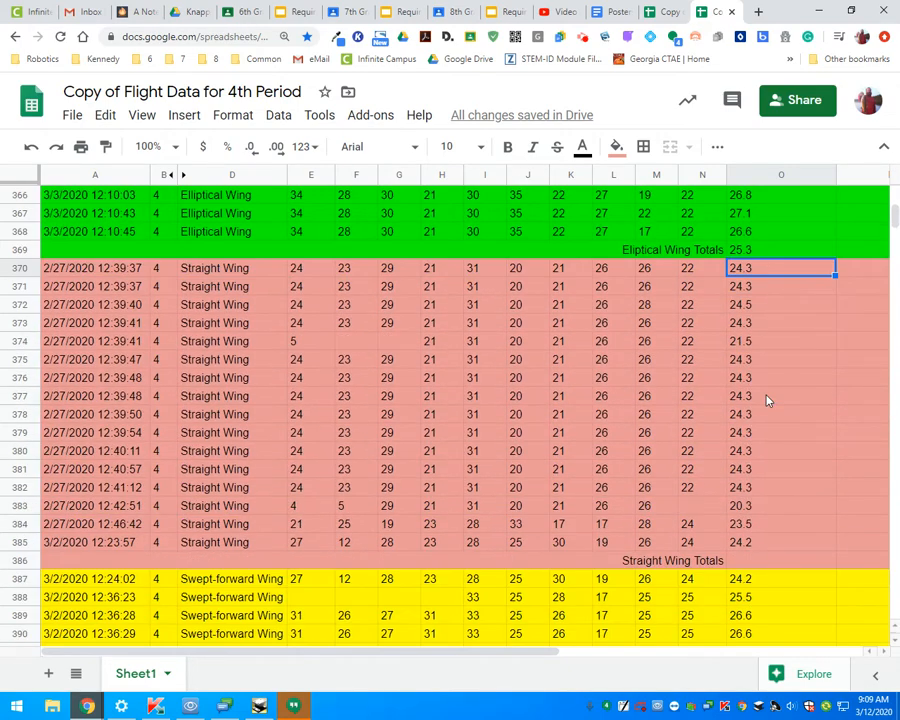
scroll("down", 3)
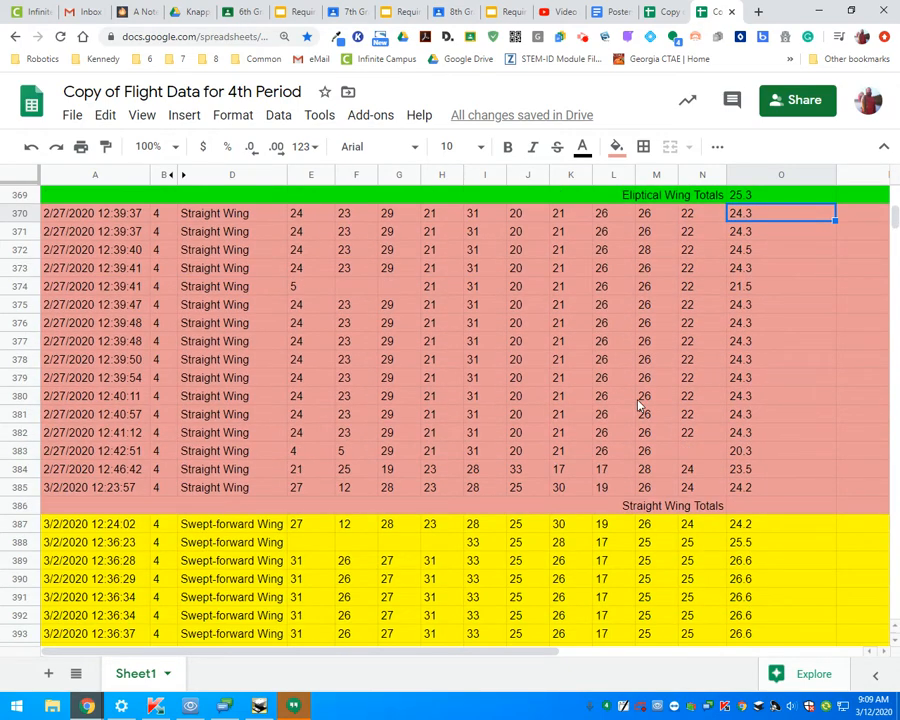
mouse_move(748, 512)
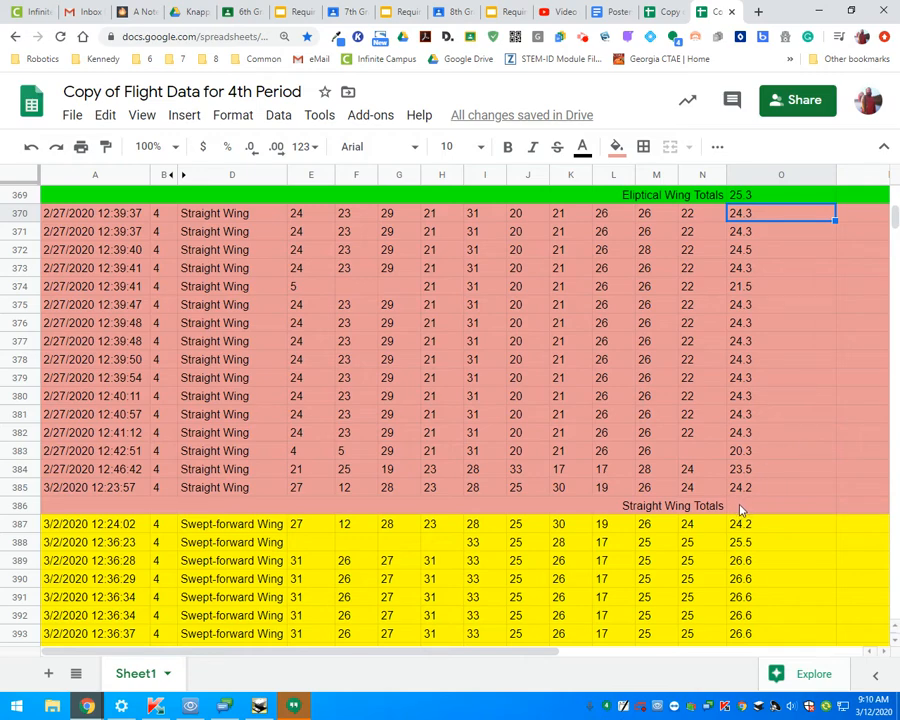
Average the Straight Wing means O370:O385 in O386, giving 23.9
left_click(780, 504)
type("=")
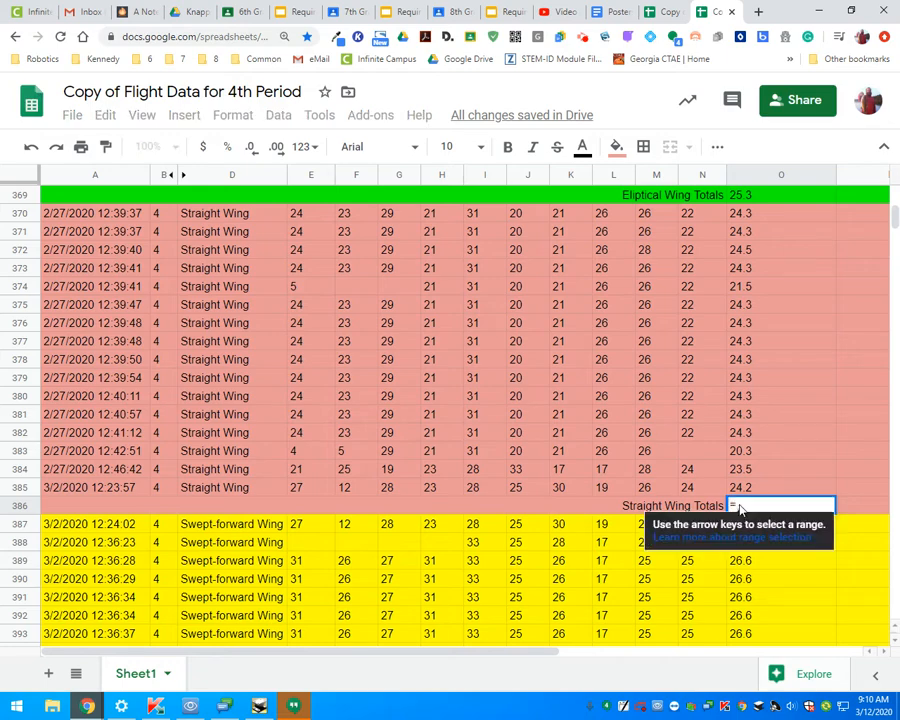
type("av")
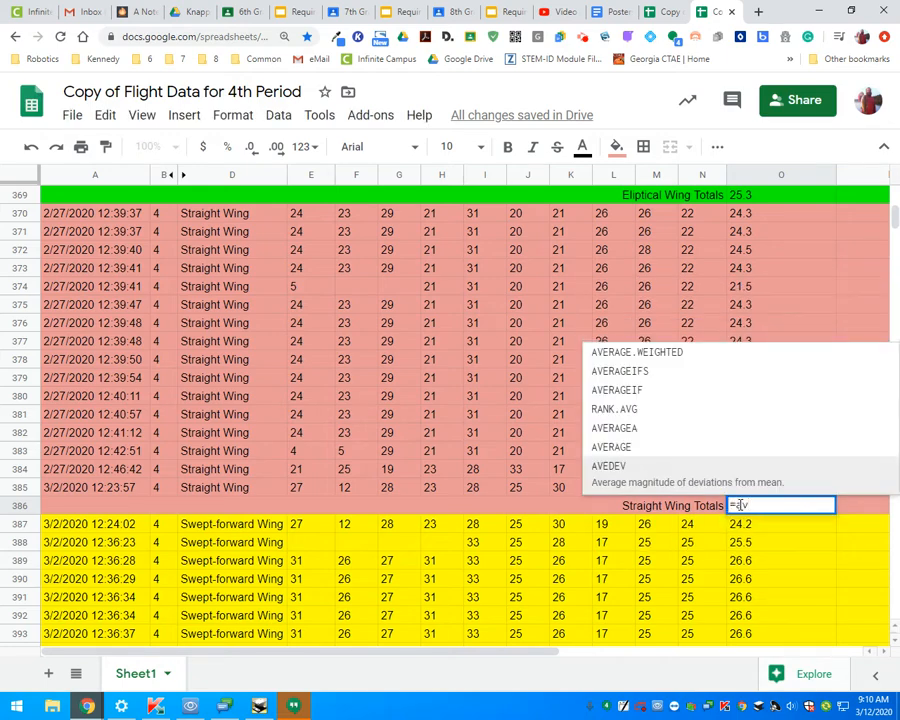
left_click(612, 448)
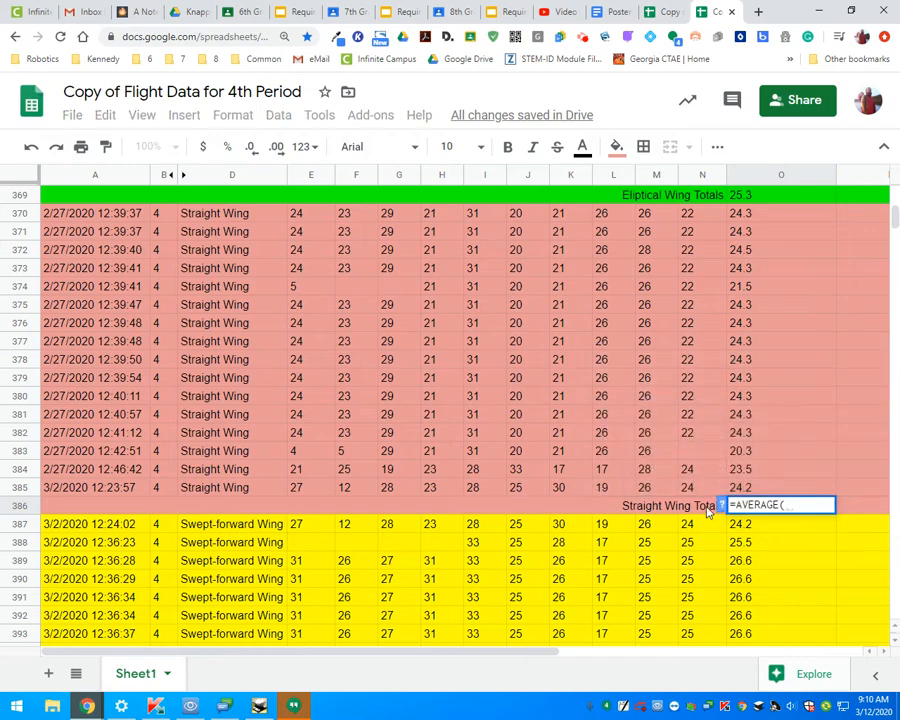
left_click(702, 488)
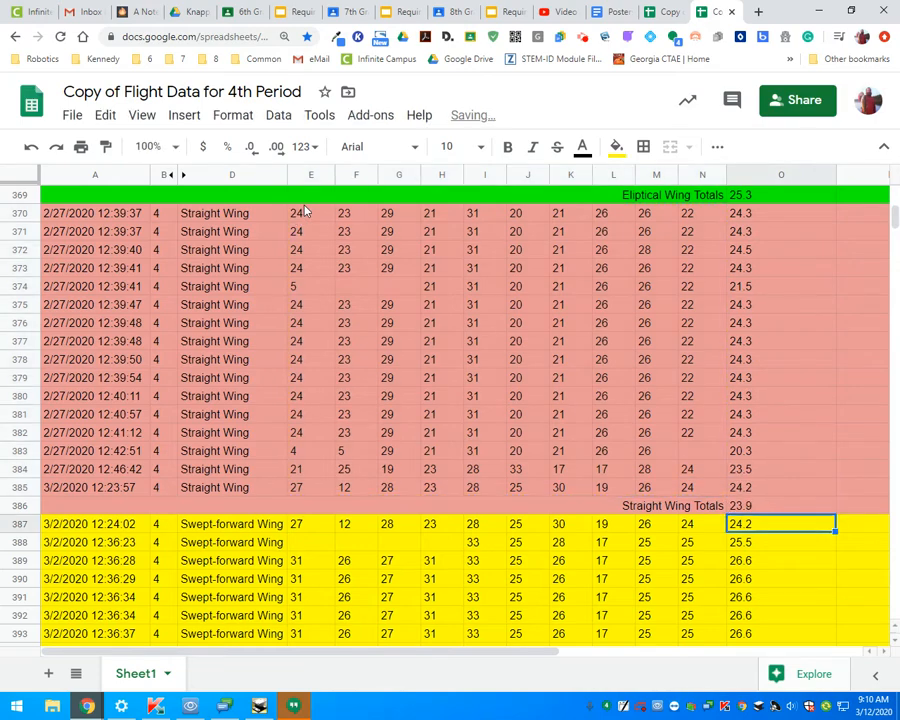
scroll("down", 3)
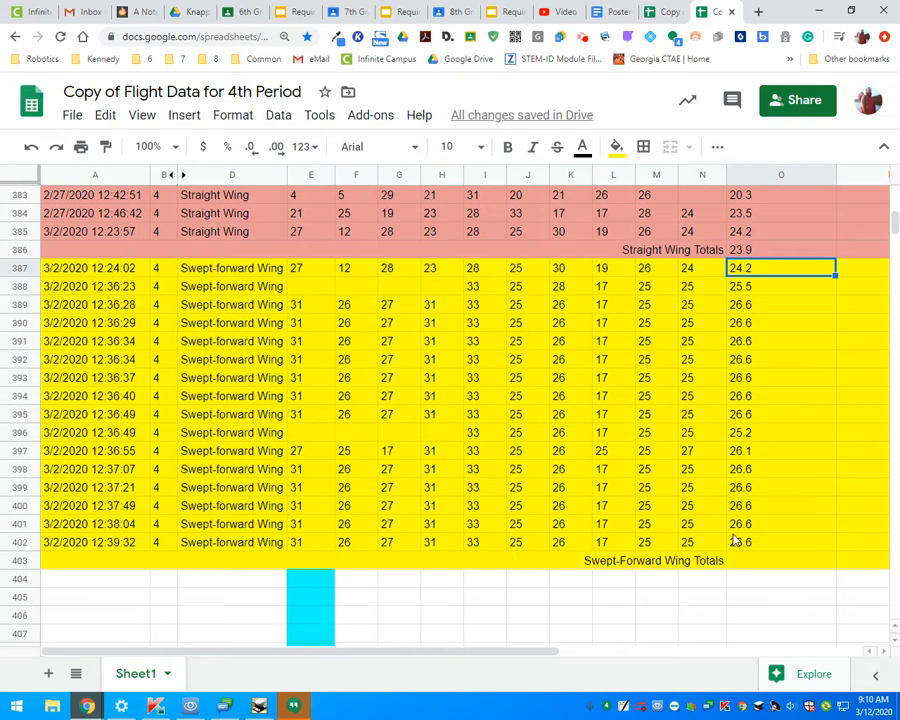
mouse_move(744, 564)
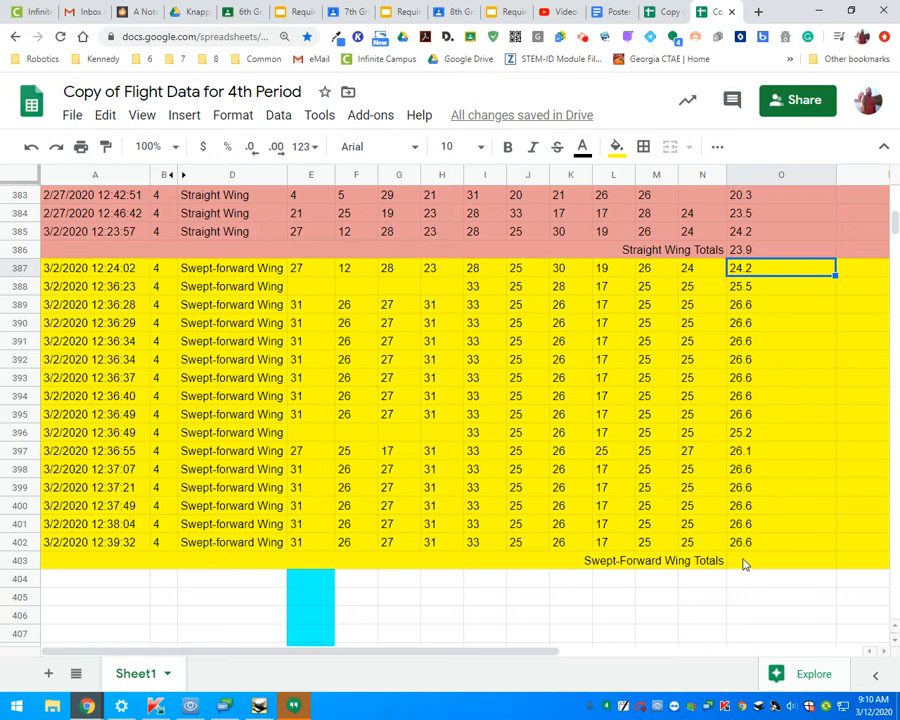
Average the Swept-Forward Wing means O387:O402 in O403, giving 26.3
left_click(780, 560)
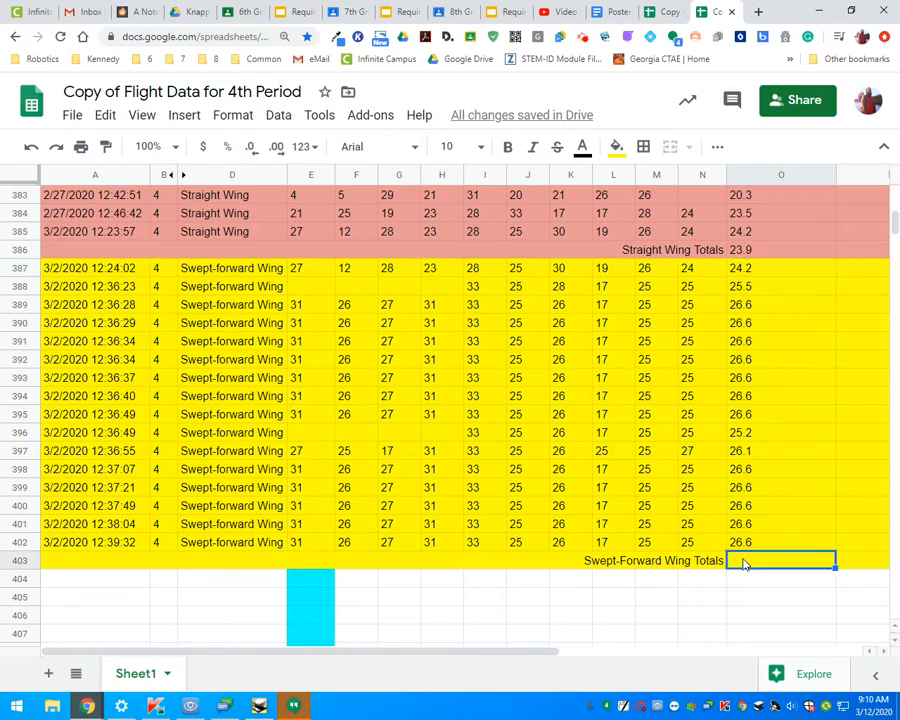
type("=a")
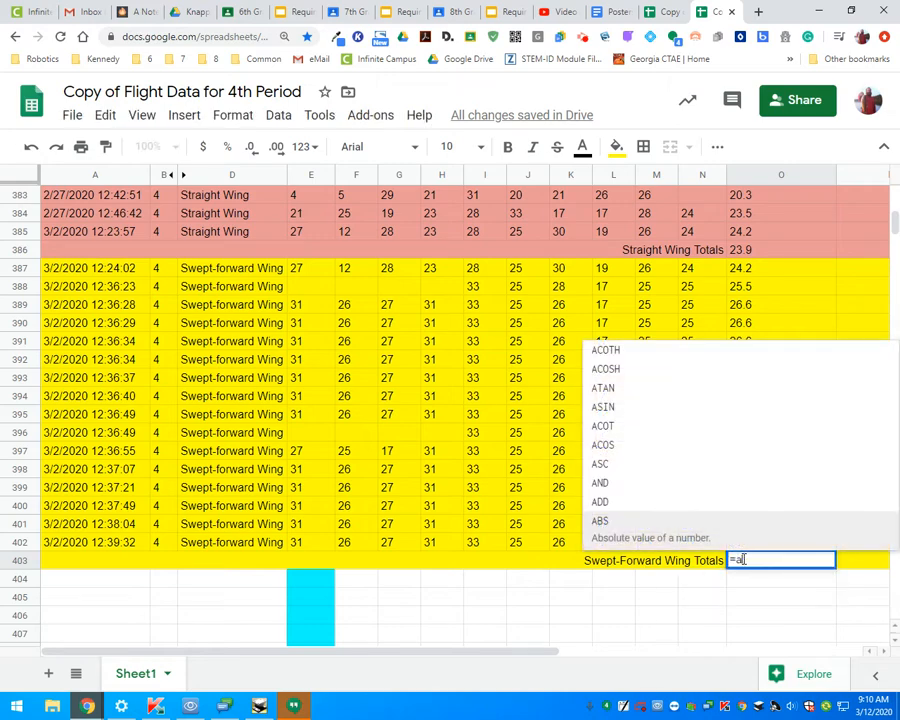
type("v")
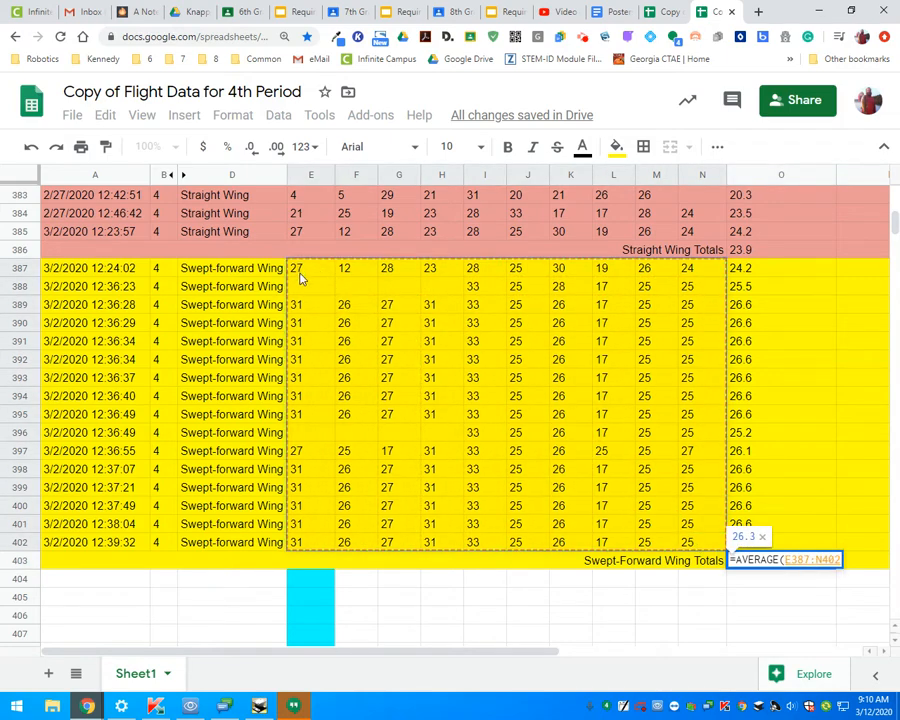
mouse_move(696, 288)
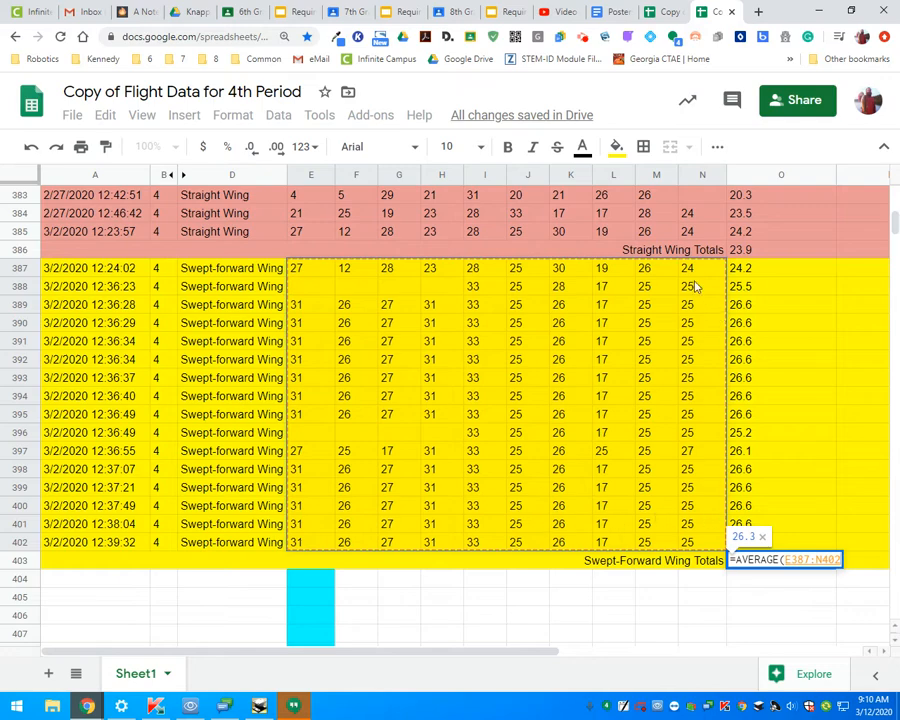
mouse_move(620, 536)
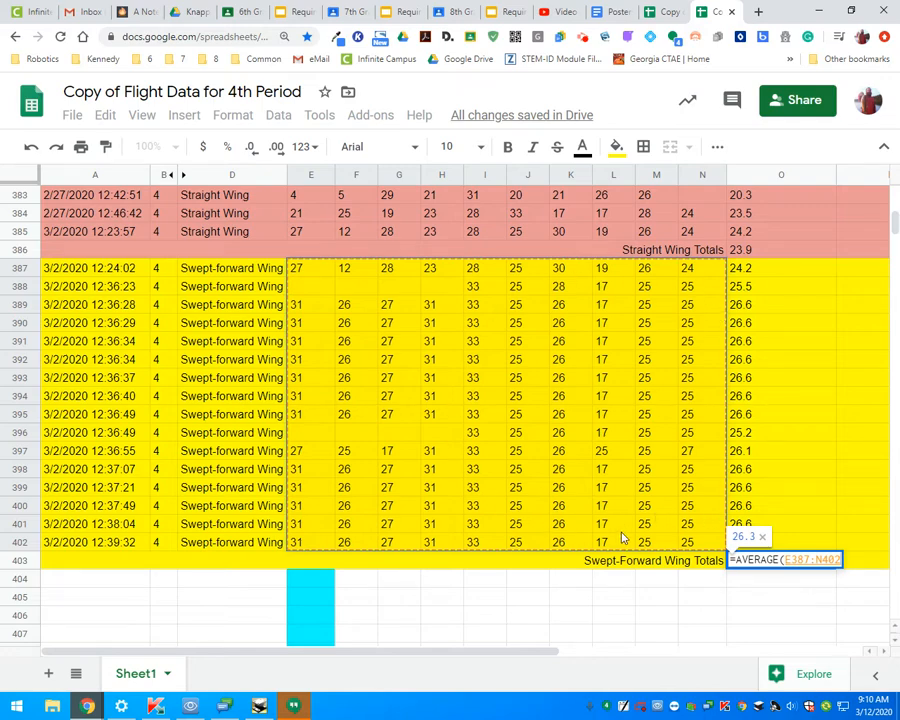
key("Return")
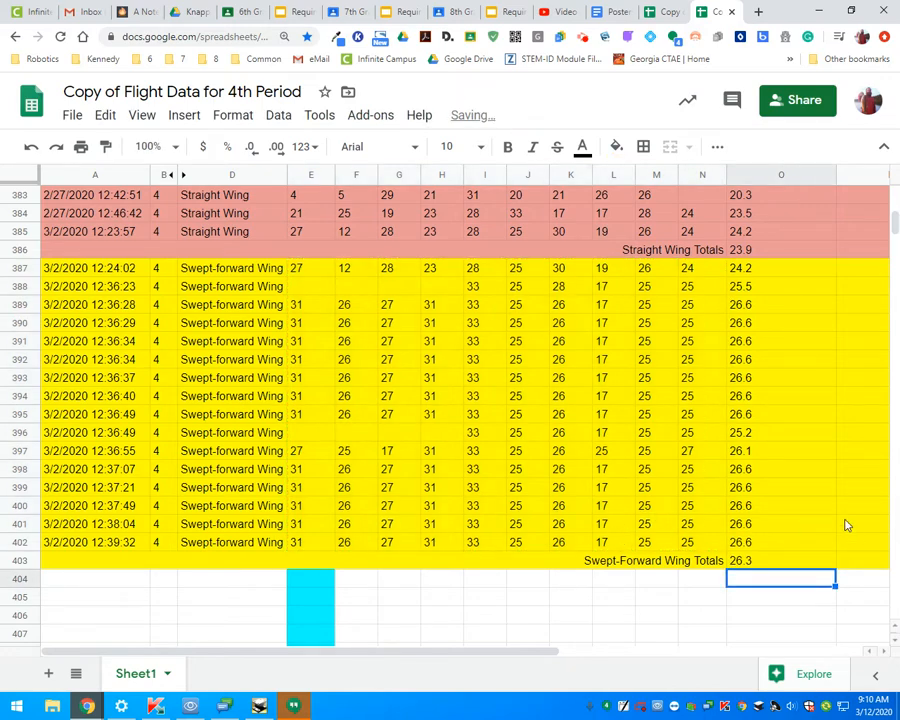
mouse_move(808, 424)
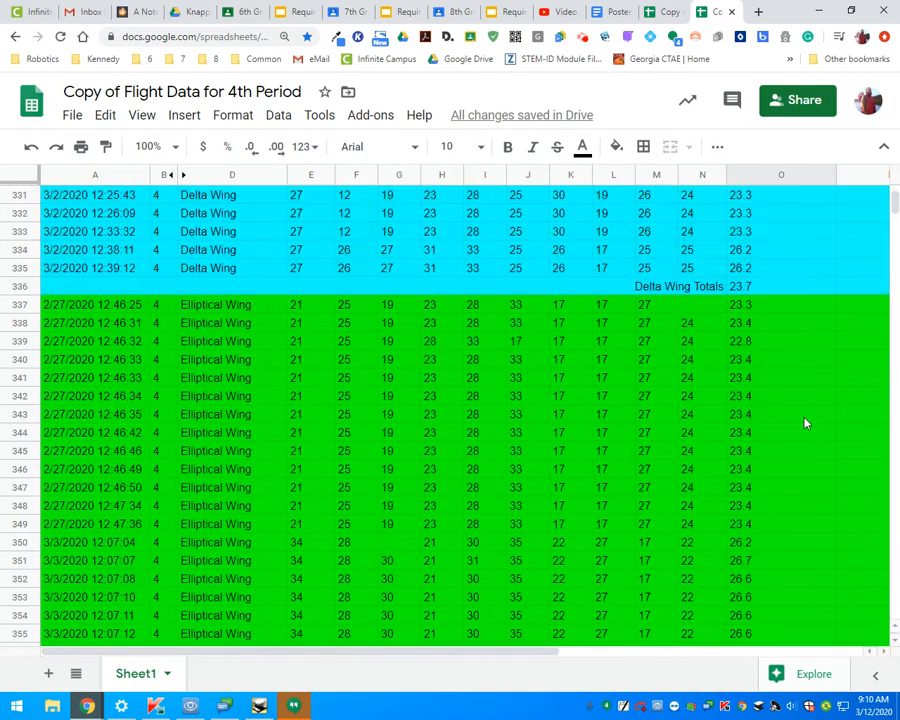
scroll("up", 3)
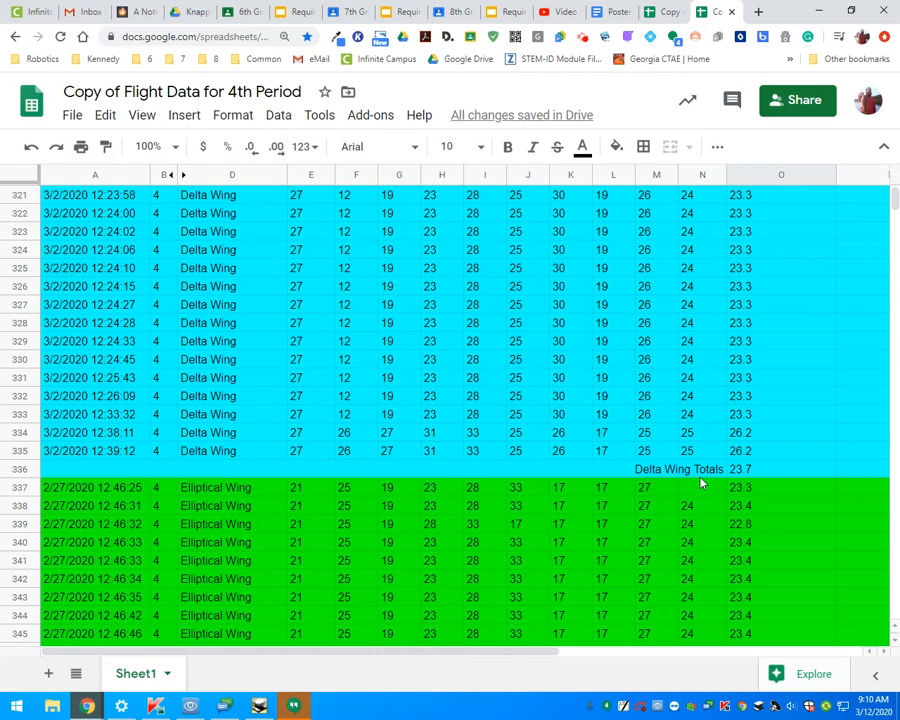
mouse_move(744, 476)
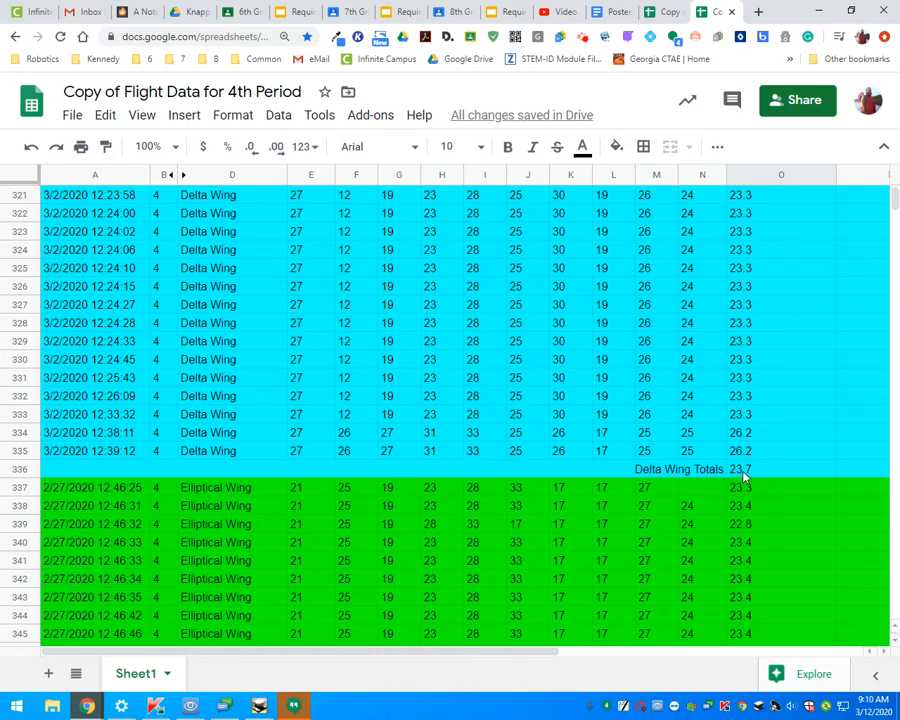
scroll("down", 3)
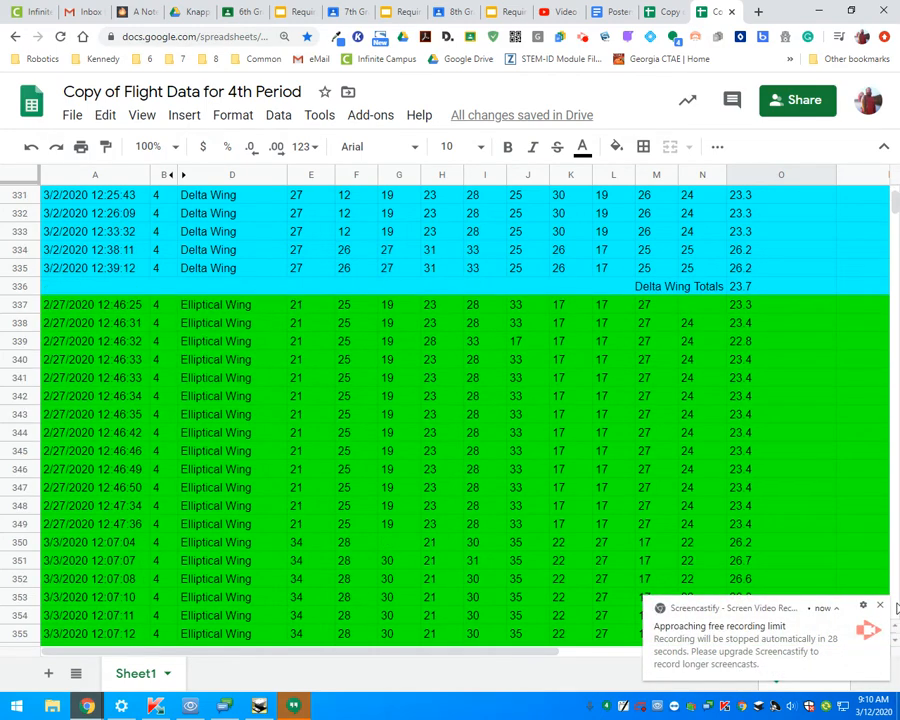
scroll("down", 3)
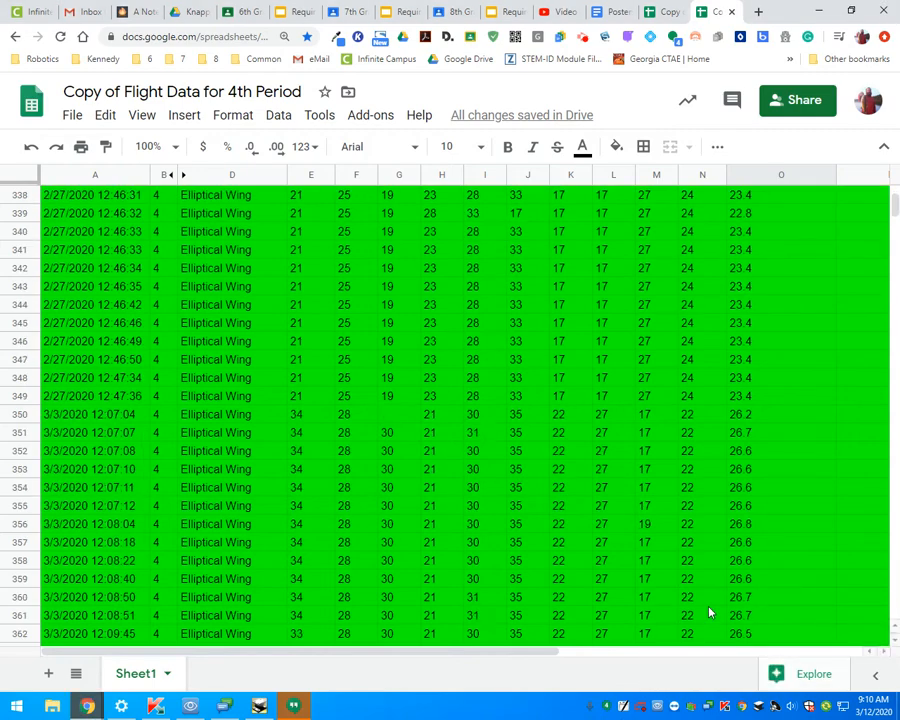
scroll("down", 3)
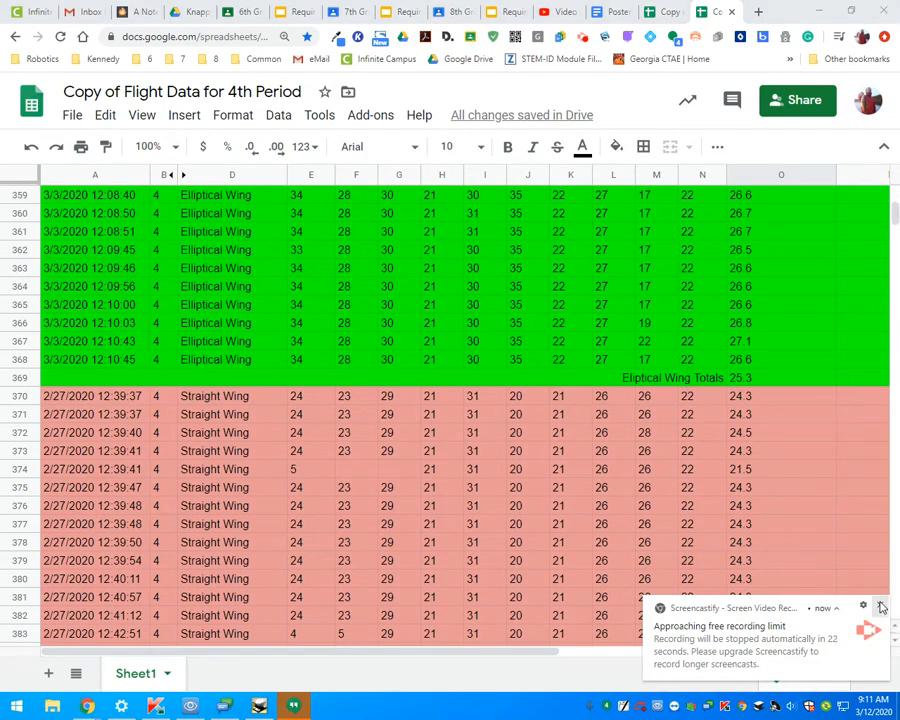
scroll("down", 3)
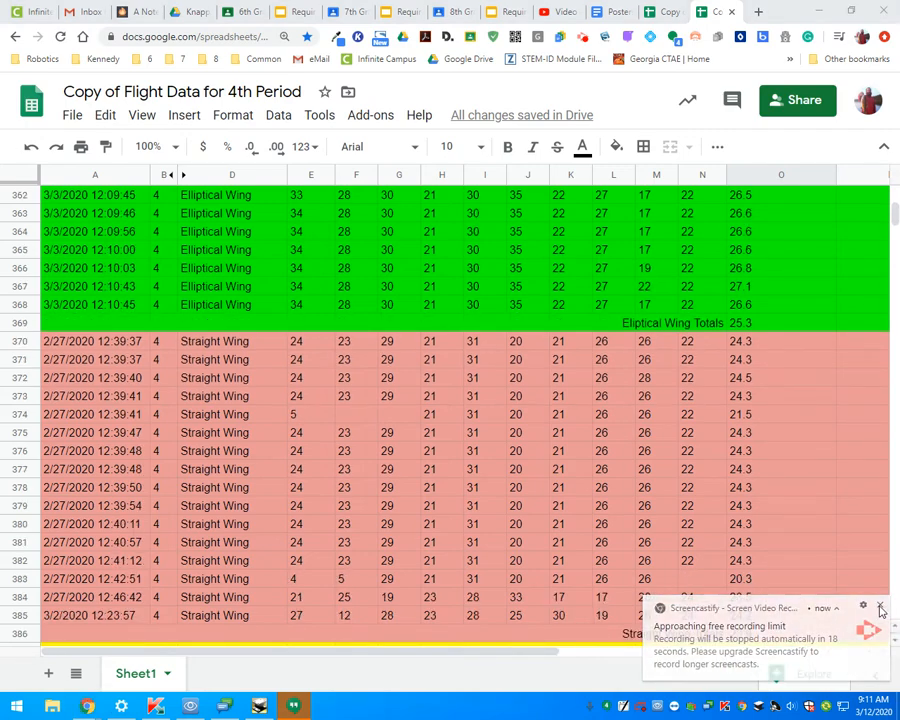
scroll("right", 3)
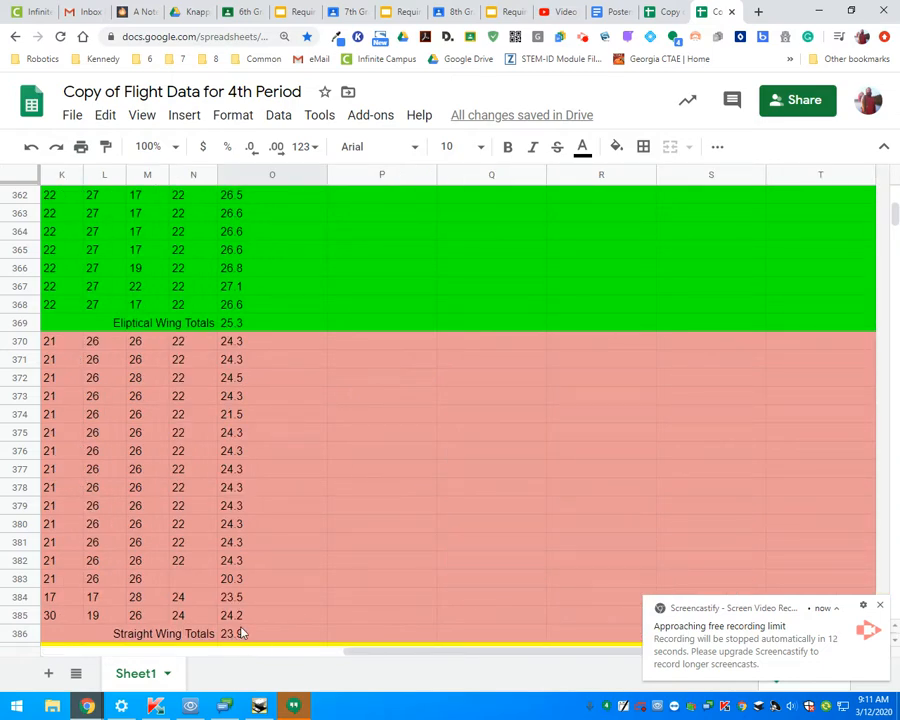
mouse_move(248, 636)
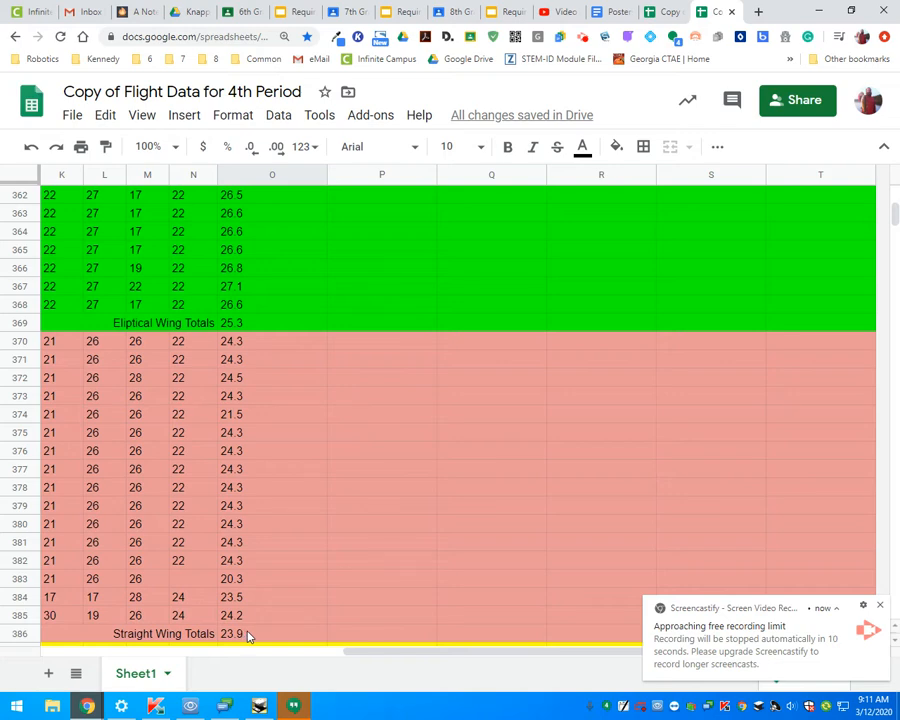
scroll("up", 3)
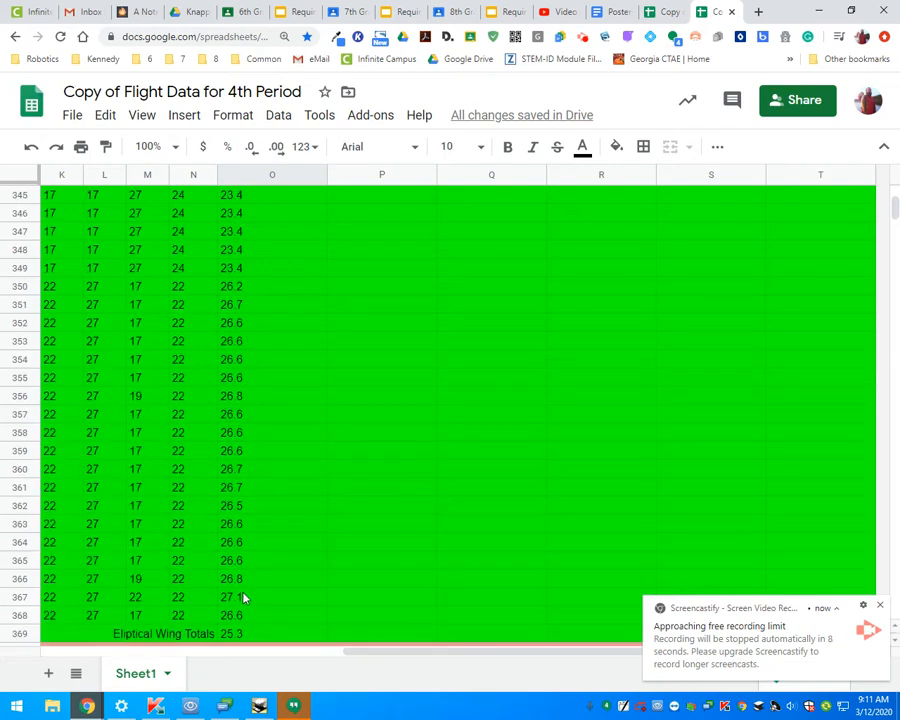
scroll("up", 3)
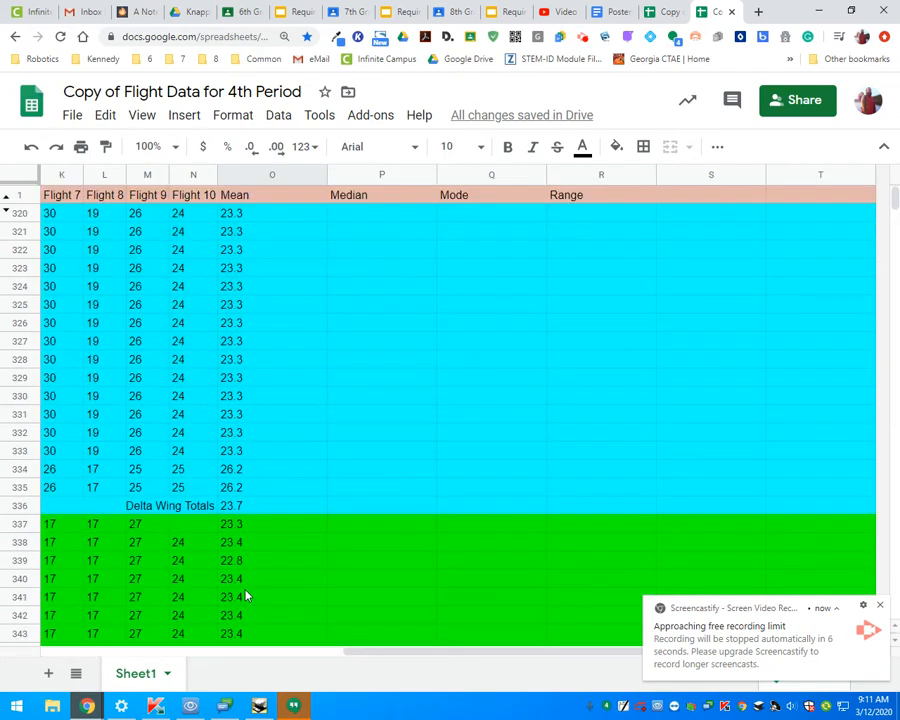
scroll("down", 3)
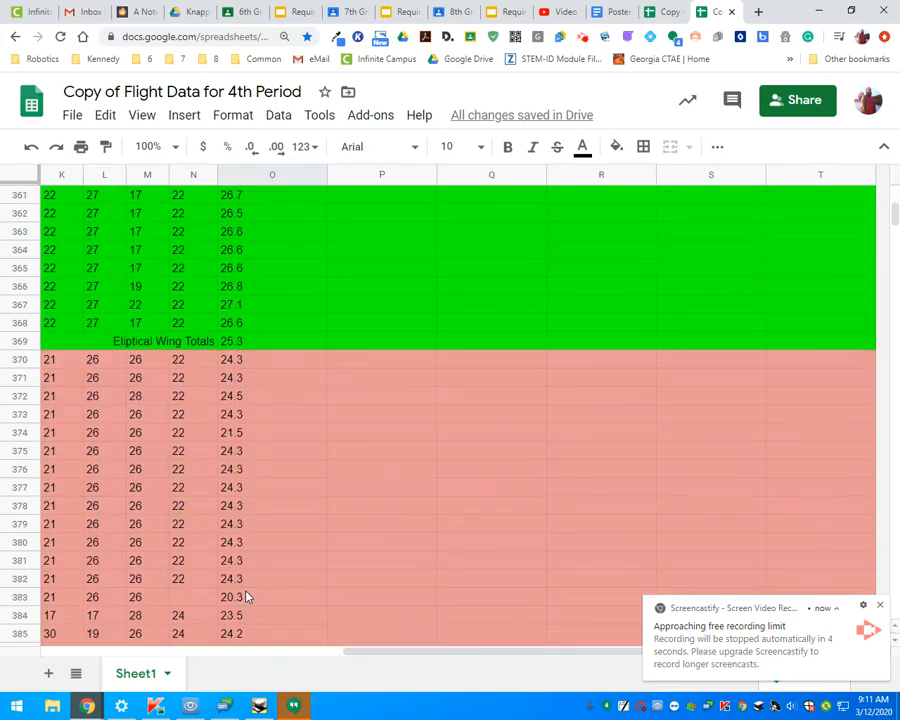
scroll("down", 3)
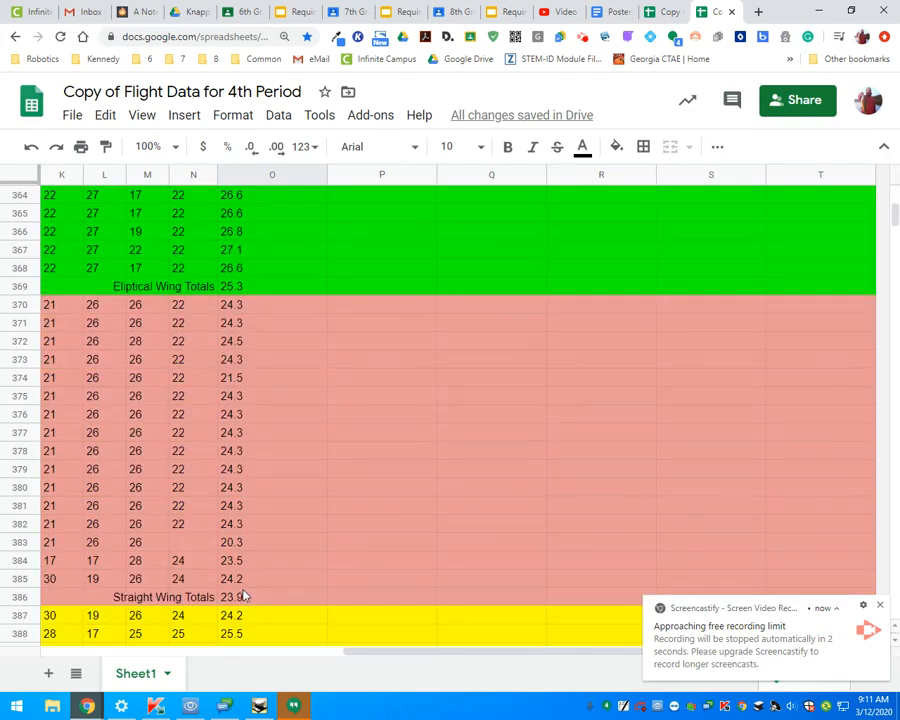
scroll("down", 3)
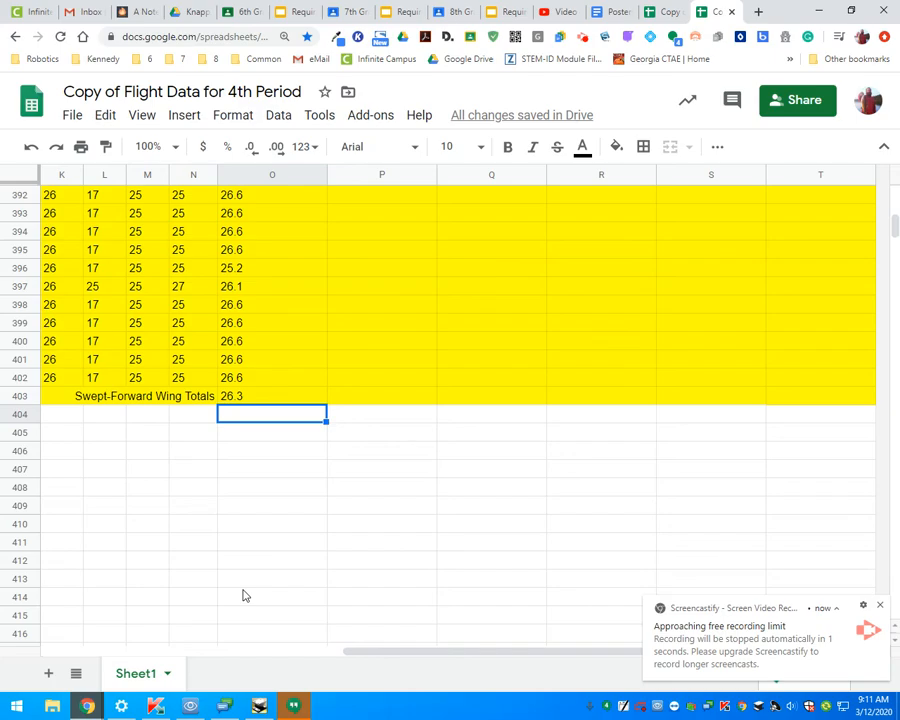